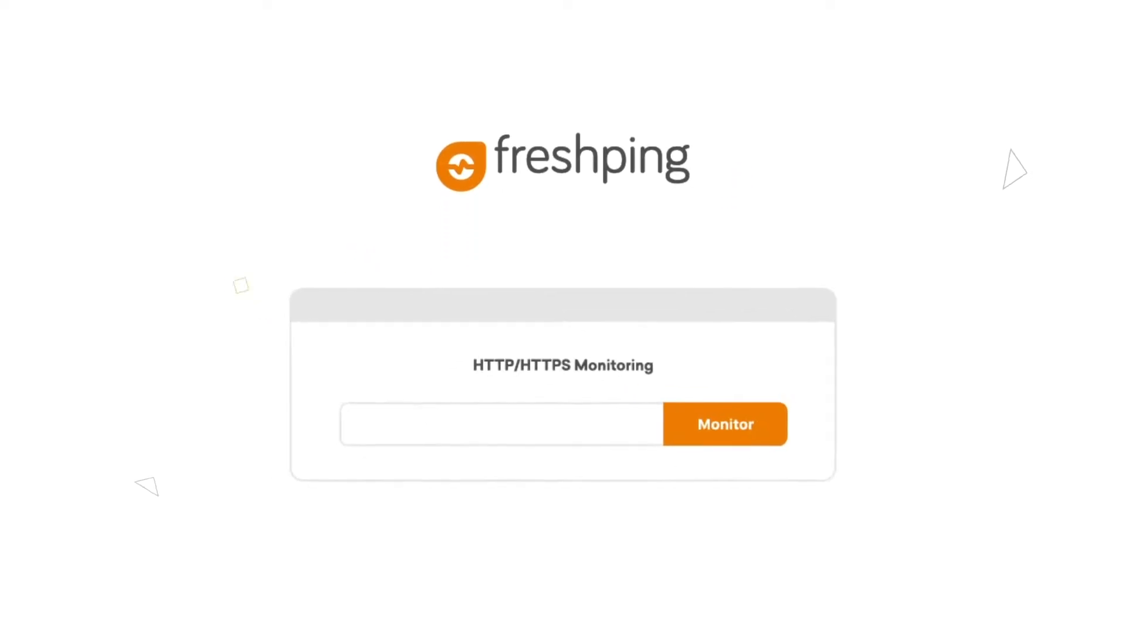
text(www.yourcompany)
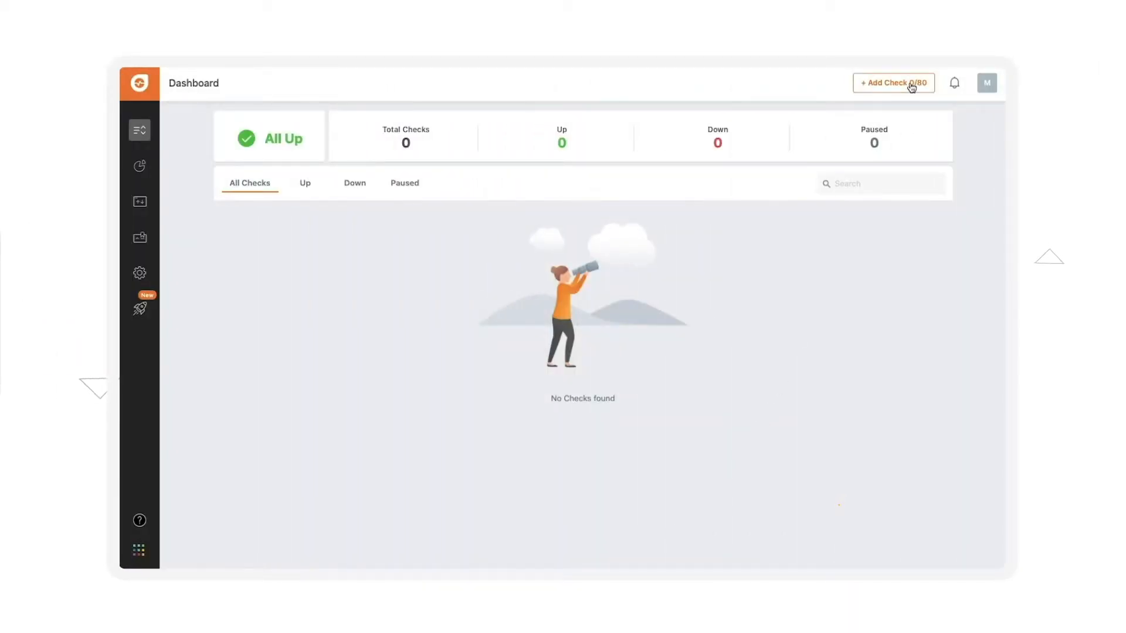
click(893, 82)
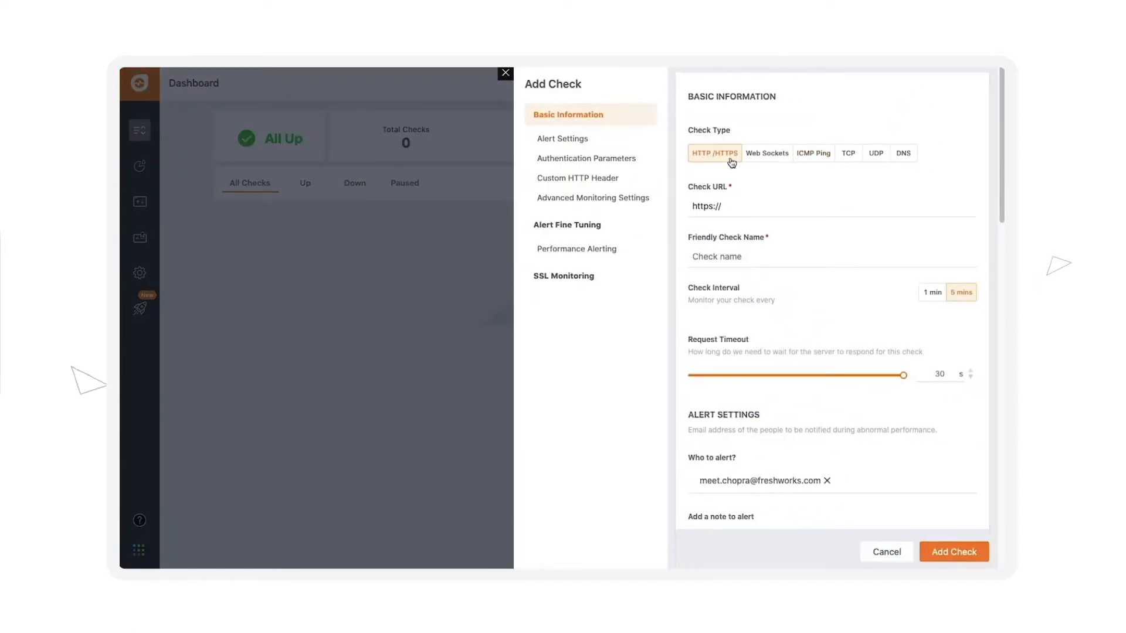
text(fresh)
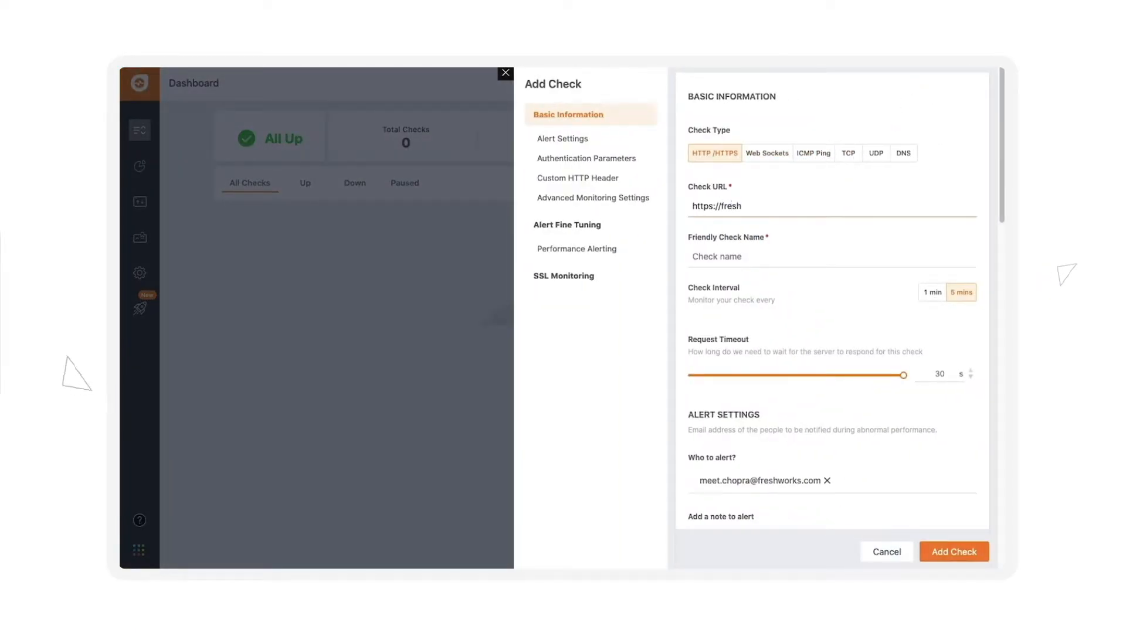
text(Freshping)
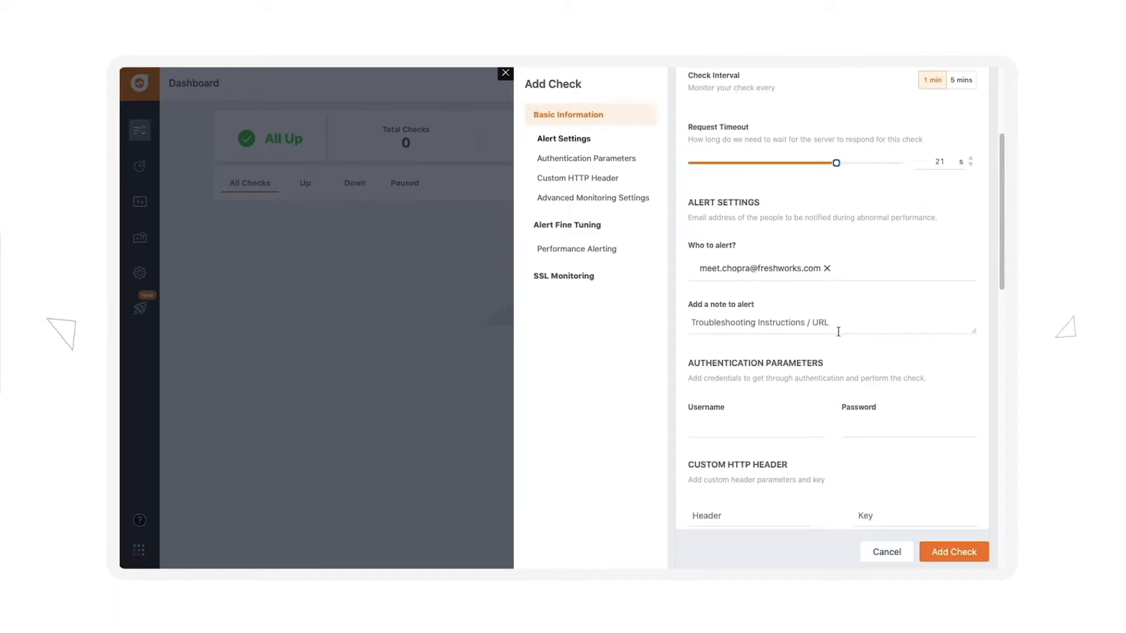
click(789, 267)
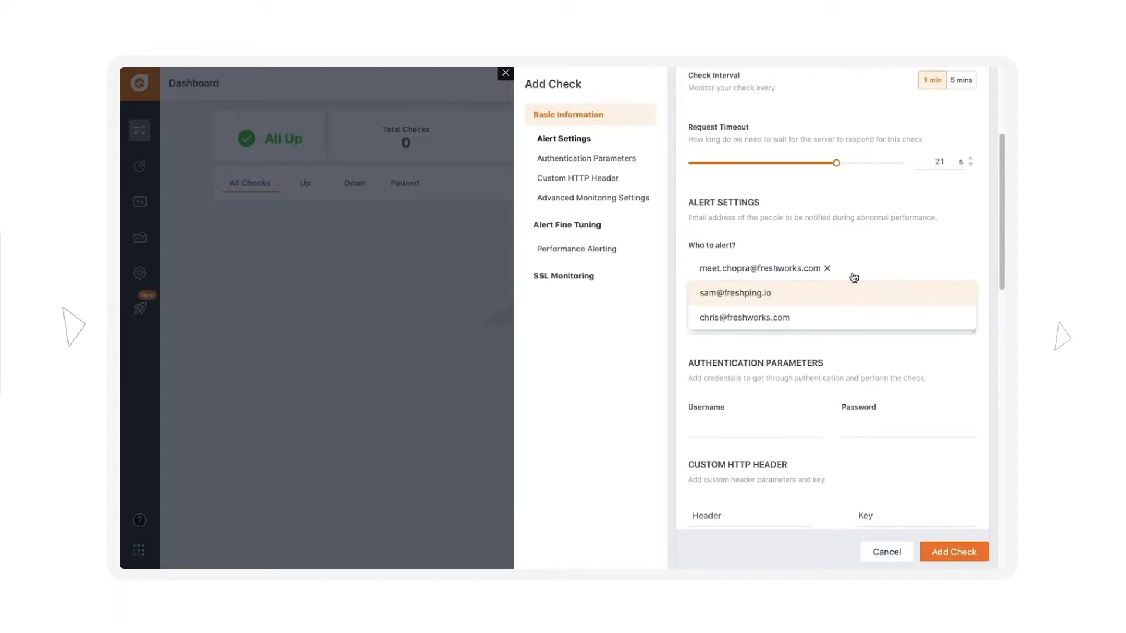
click(734, 292)
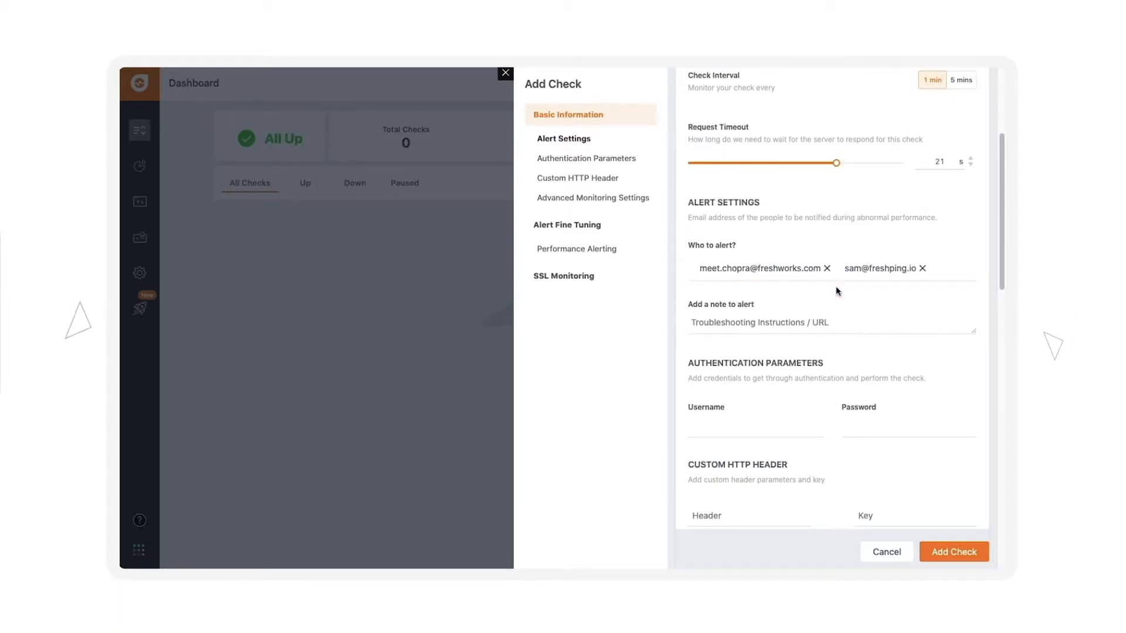
mouse_move(818, 366)
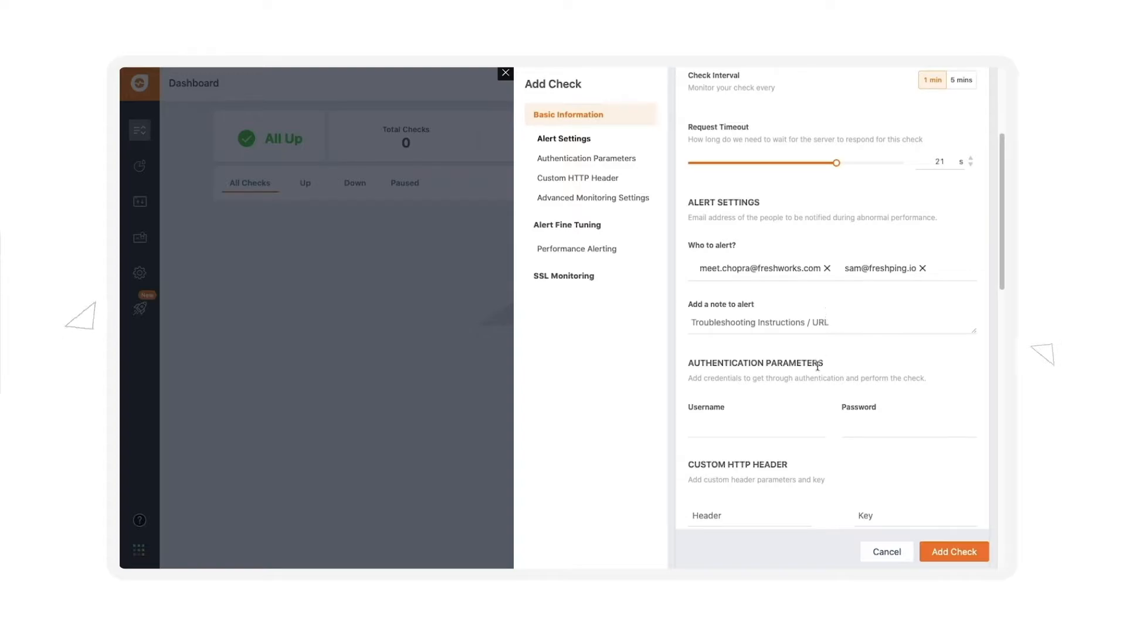
click(753, 422)
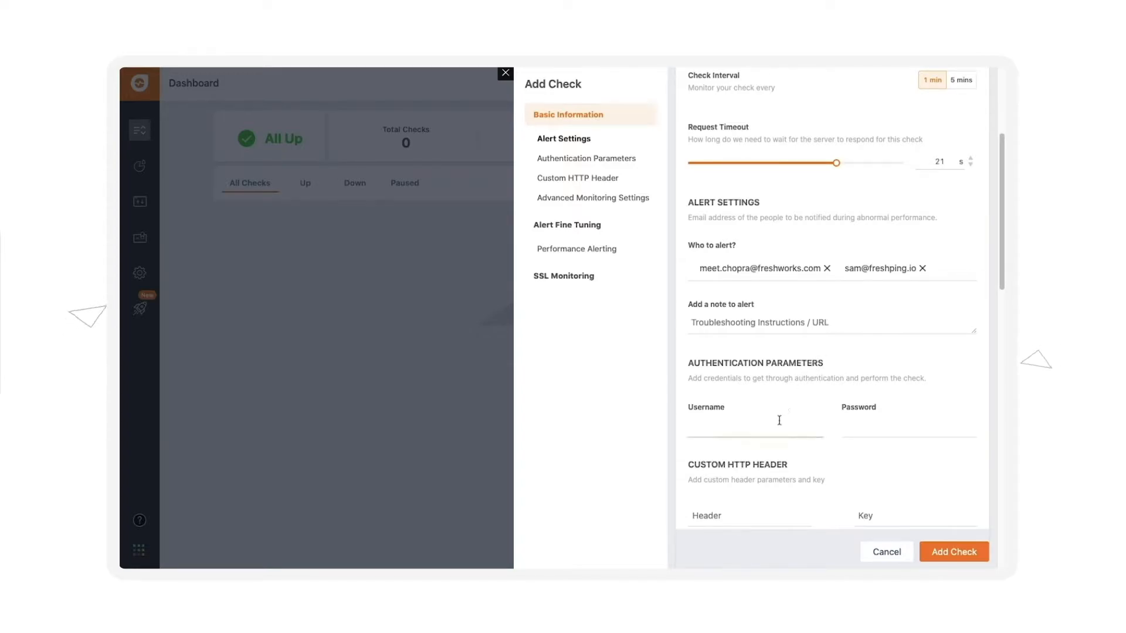
- Add a custom HTTP header Auth with key Key to the check
scroll(down, 3)
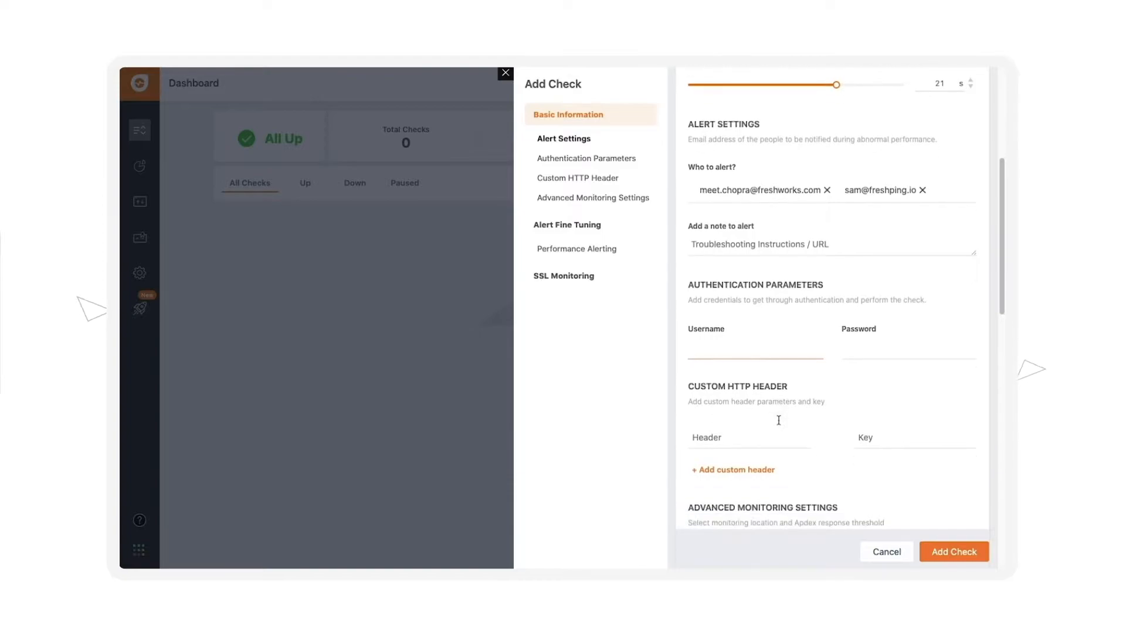
scroll(down, 3)
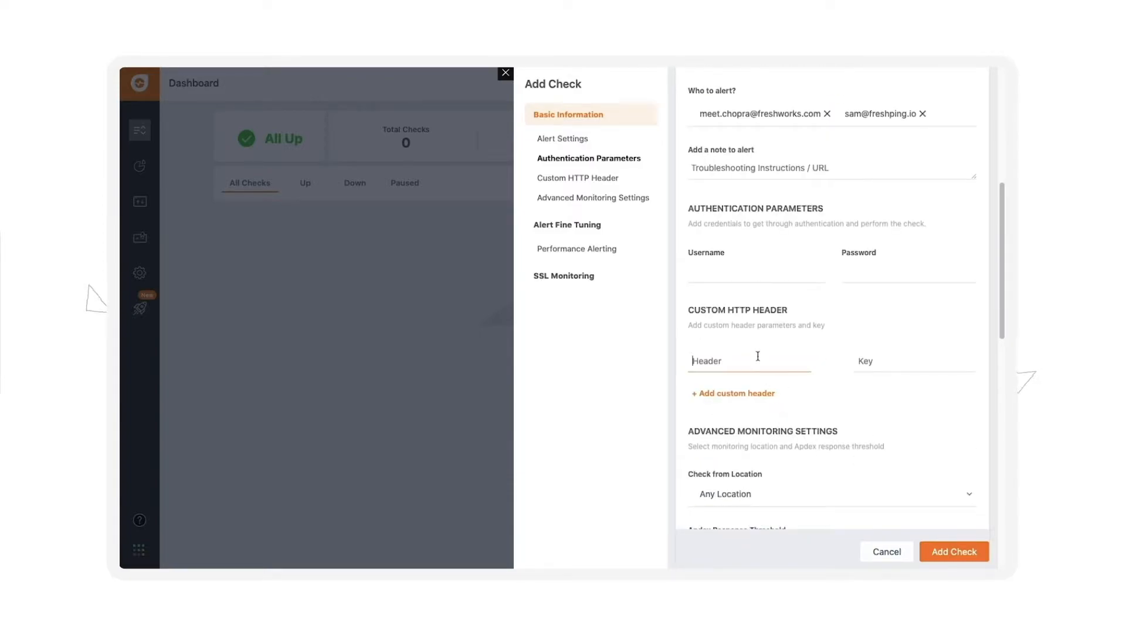
mouse_move(782, 343)
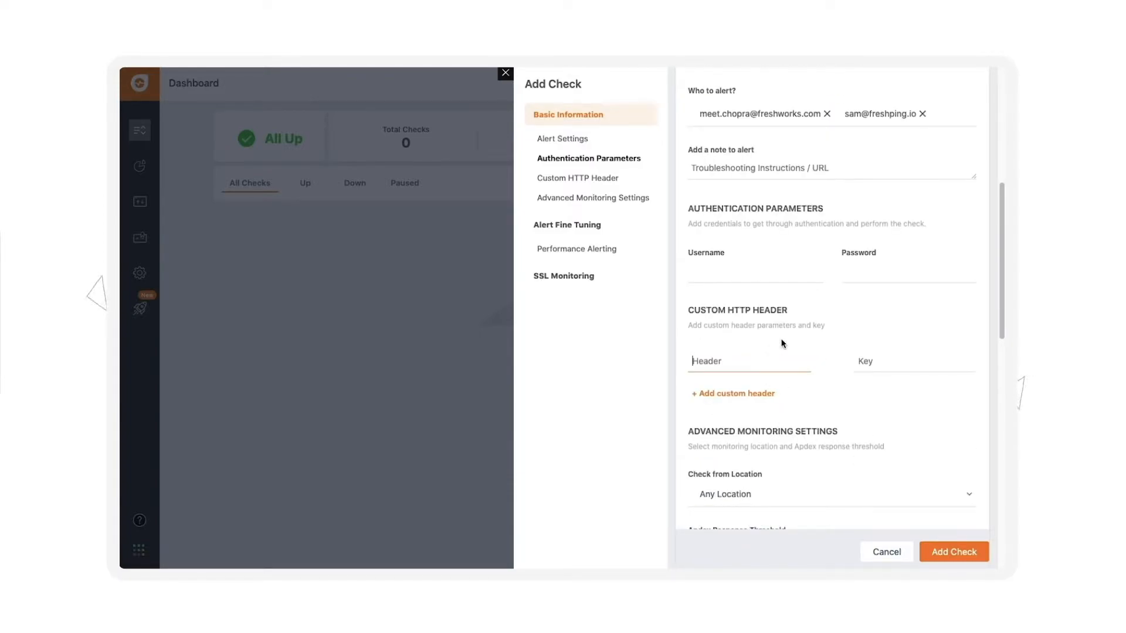
text(A)
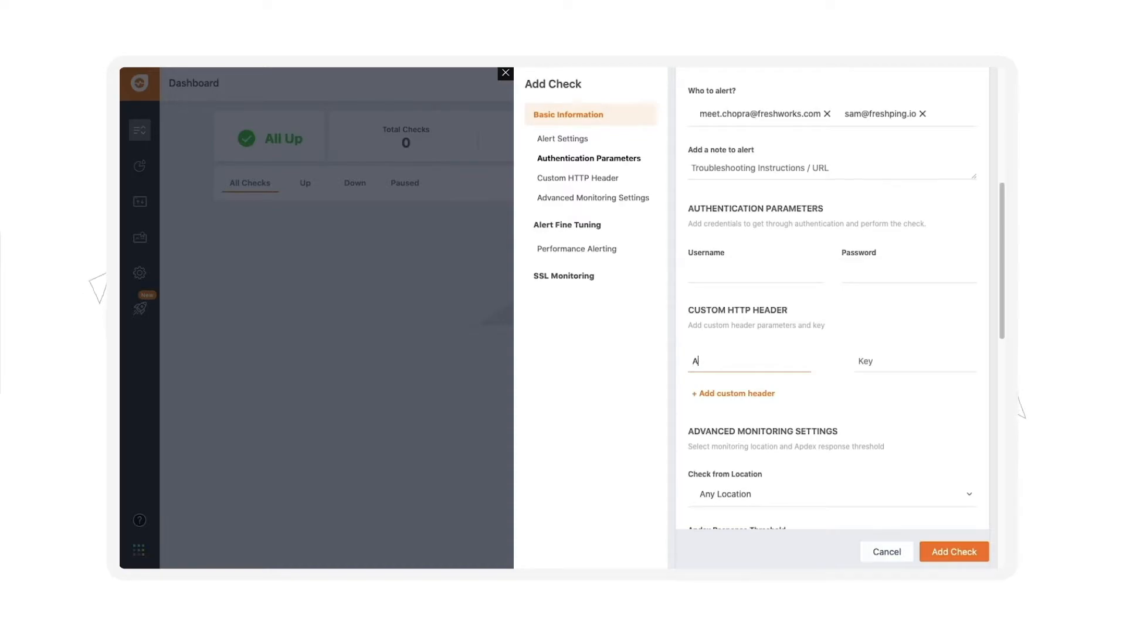
text(K)
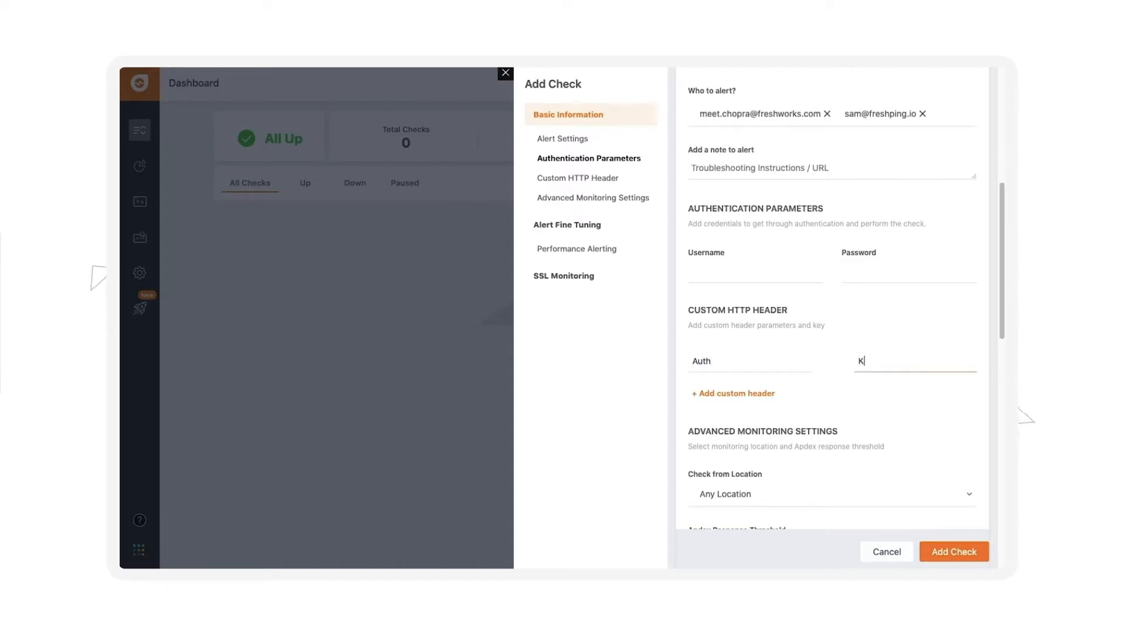
text(ey)
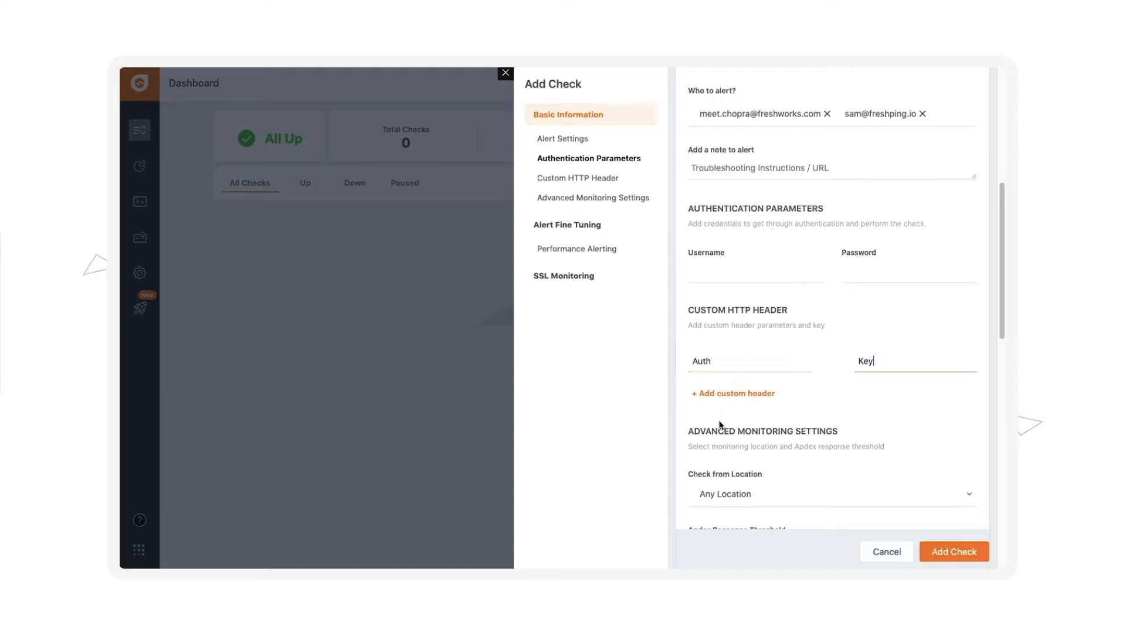
- Set the check to be monitored from EU (London)
scroll(down, 3)
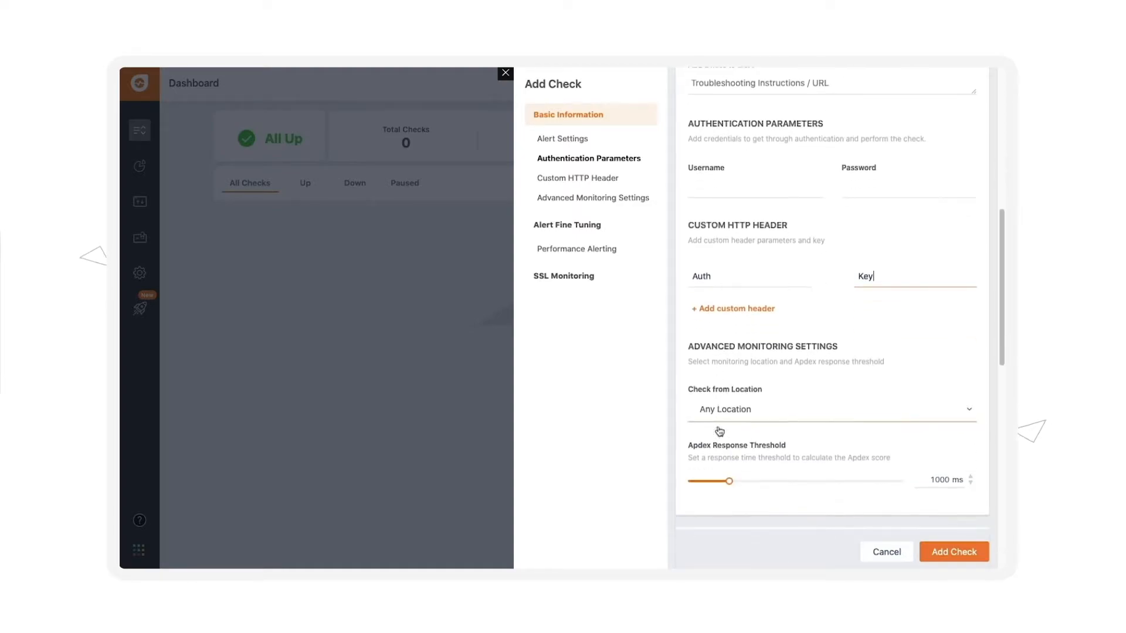
scroll(down, 3)
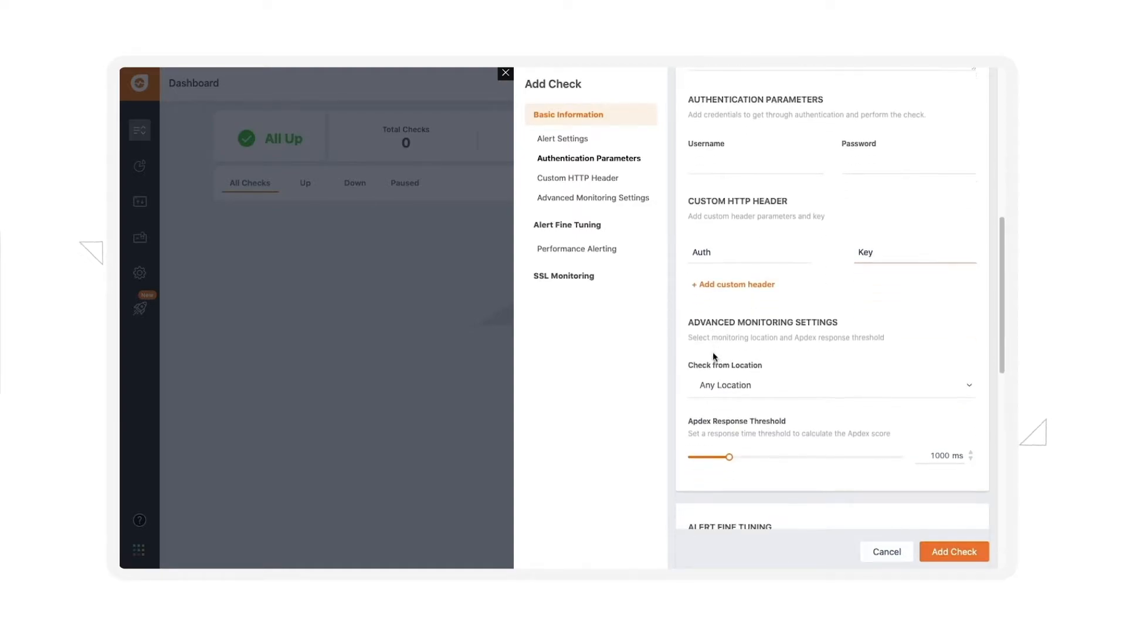
click(829, 385)
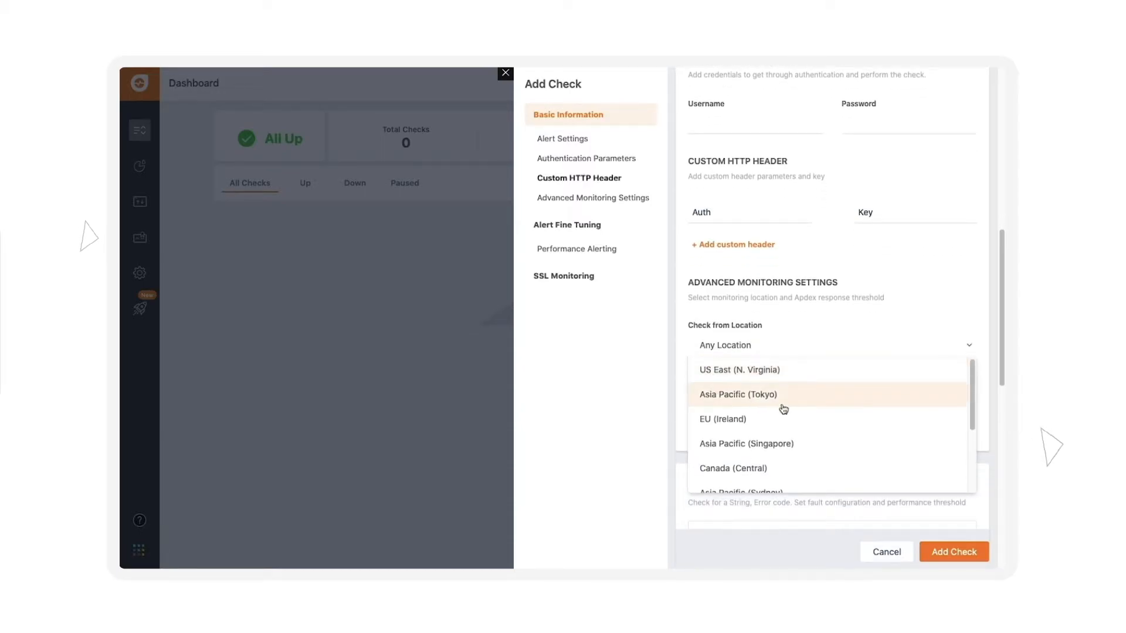
scroll(down, 3)
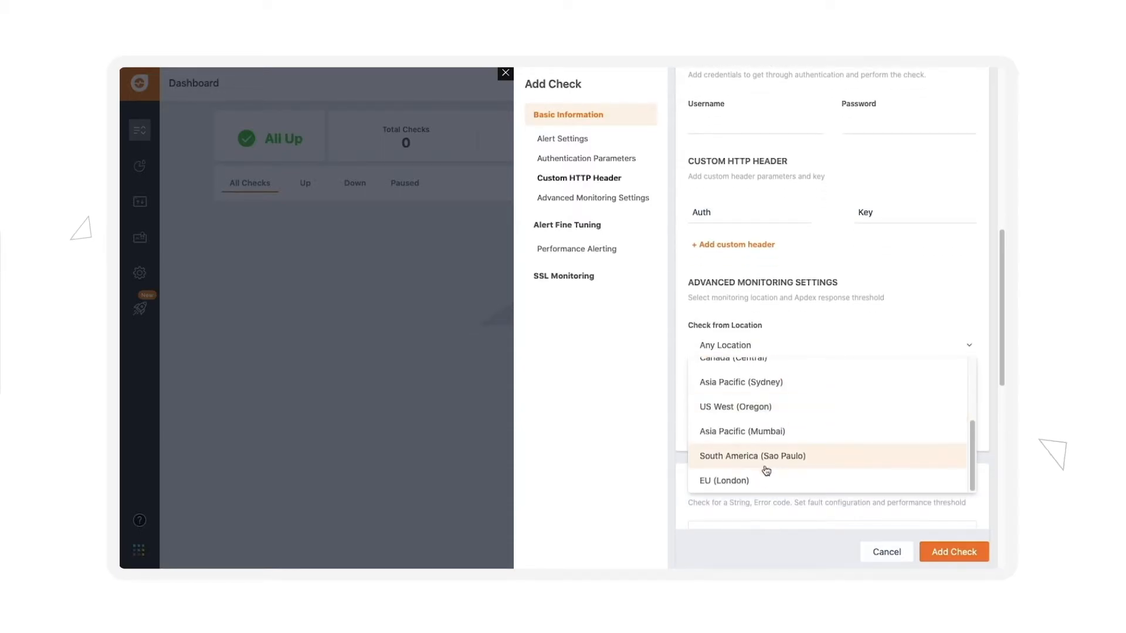
click(723, 481)
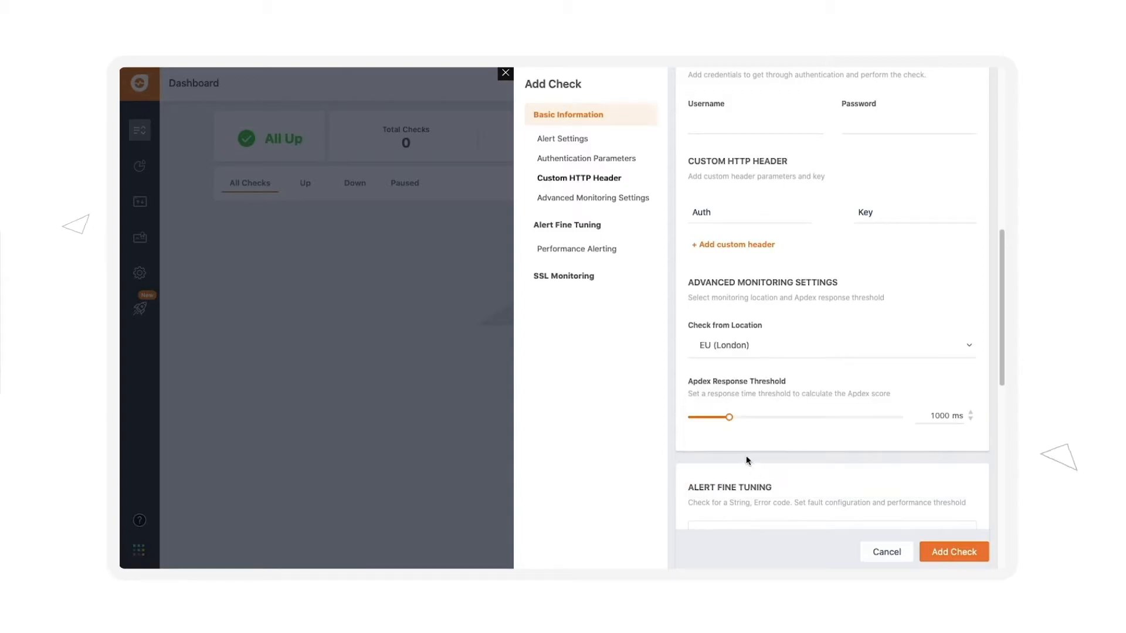
- Alert only after a sustained down period, require the string global and count status 200,403 as up
scroll(down, 3)
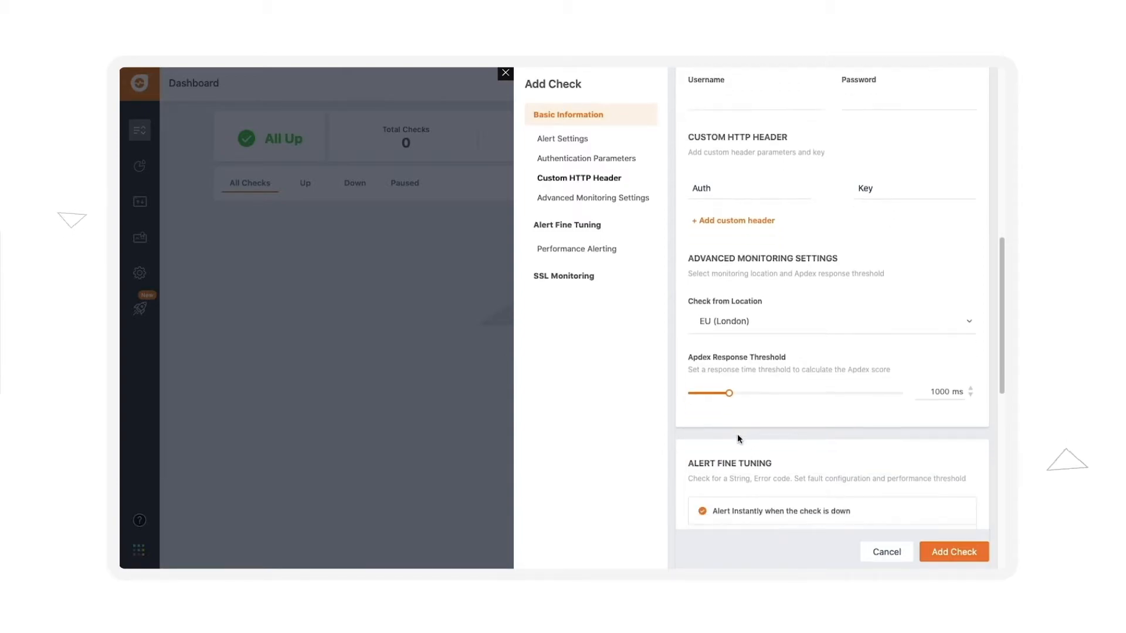
scroll(down, 3)
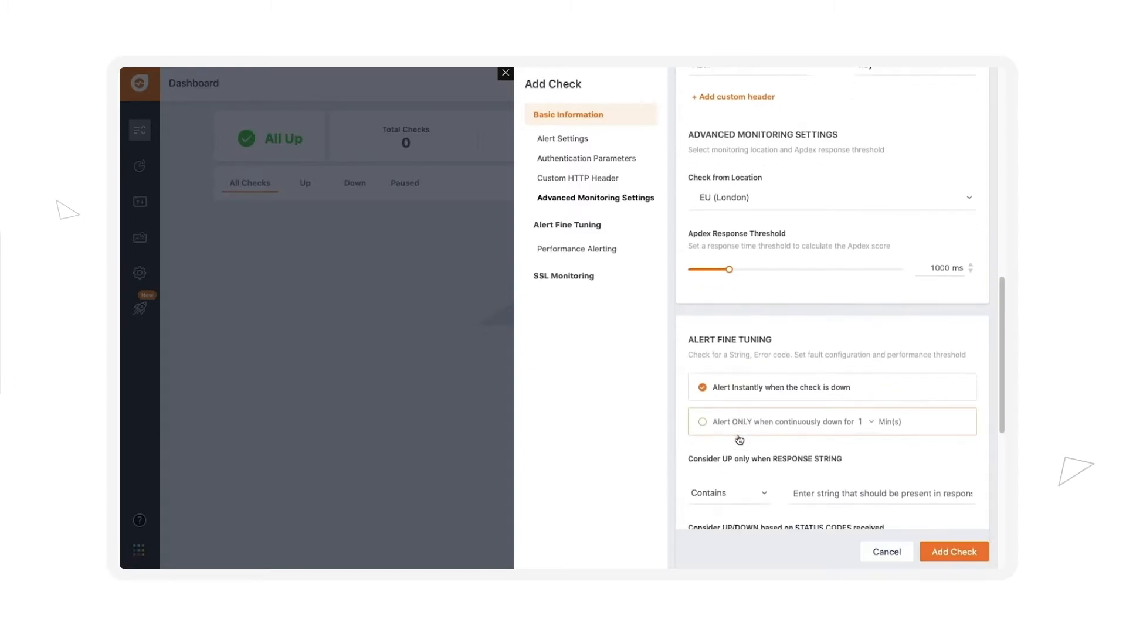
scroll(down, 3)
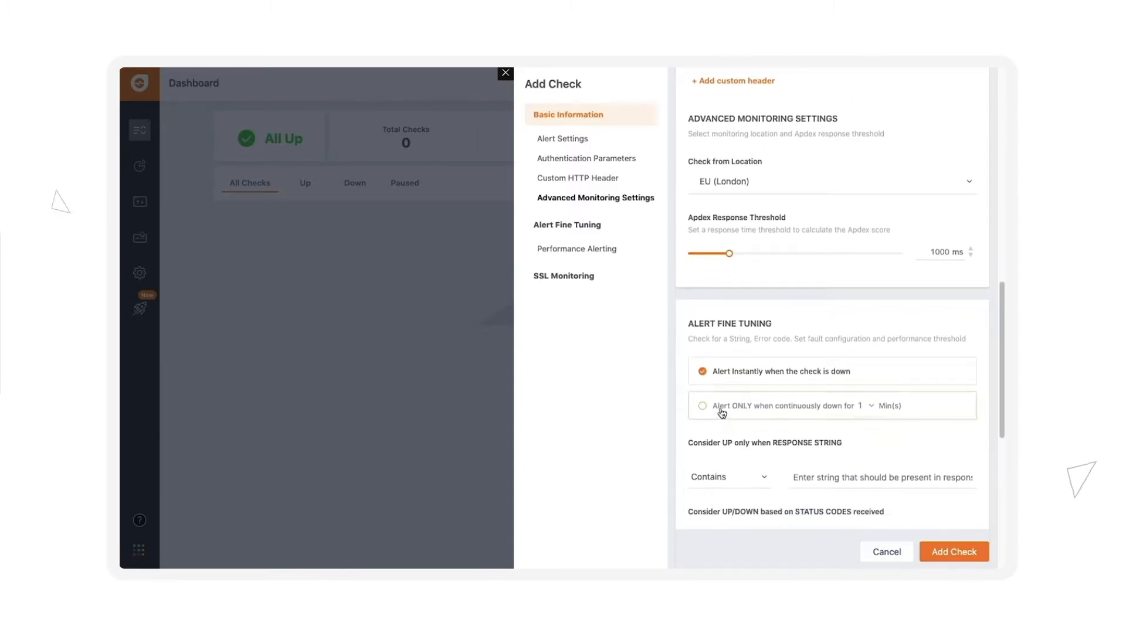
click(701, 404)
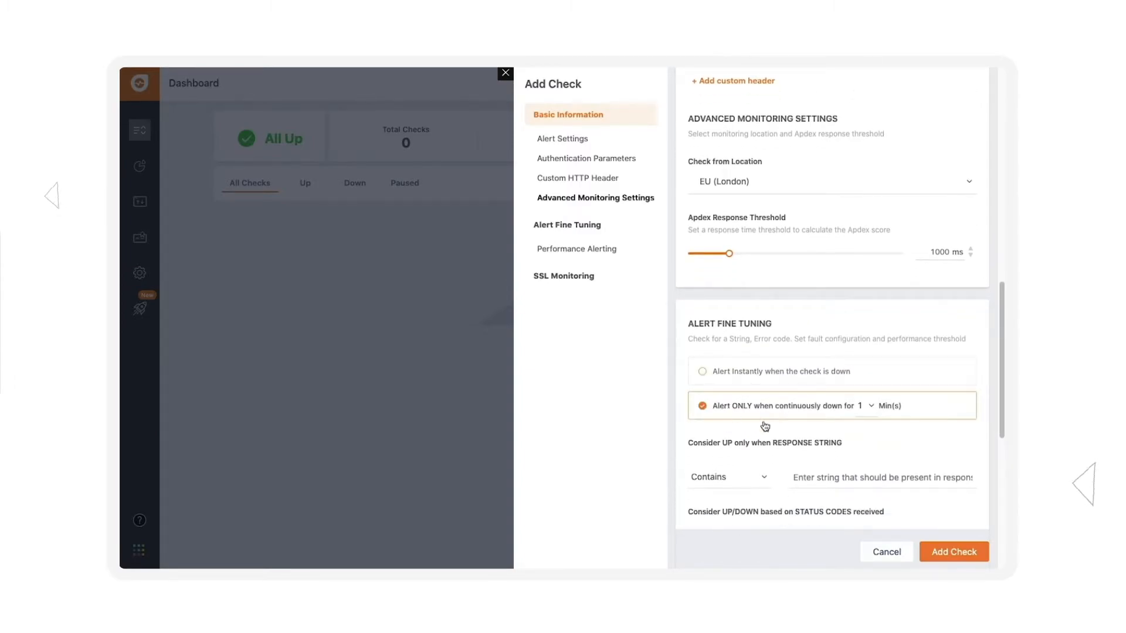
click(868, 406)
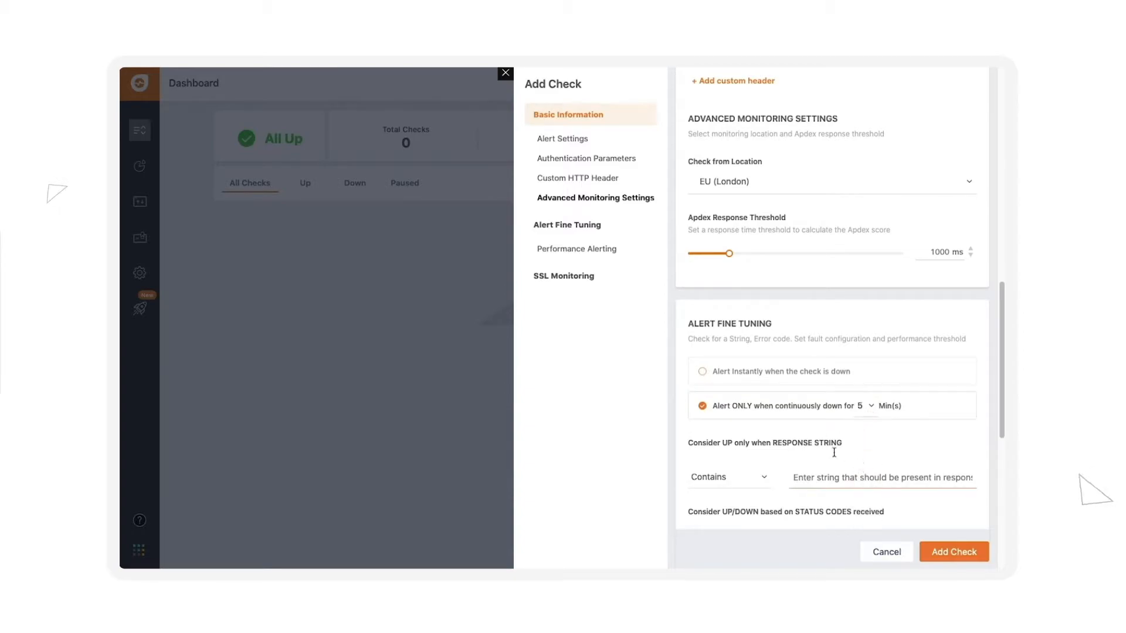
scroll(down, 3)
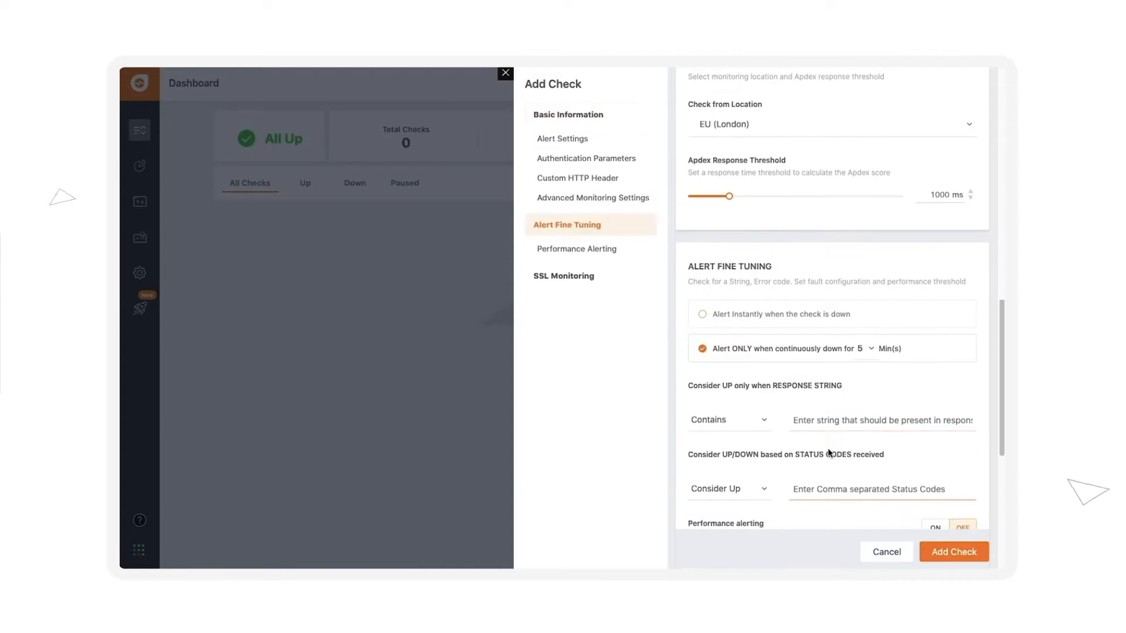
click(880, 420)
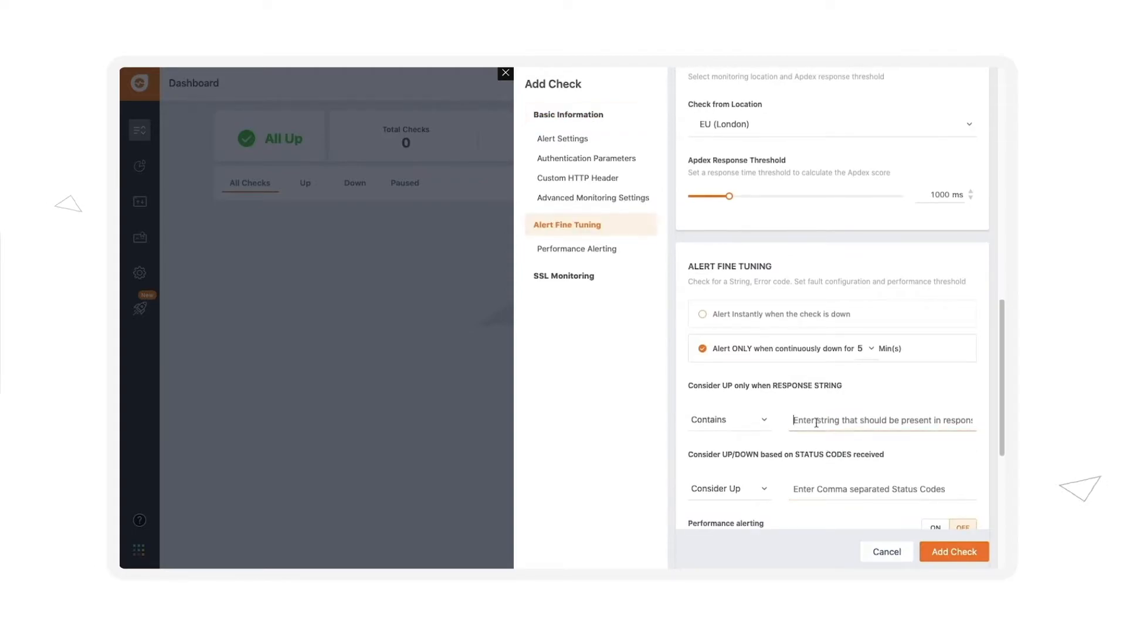
text(gi)
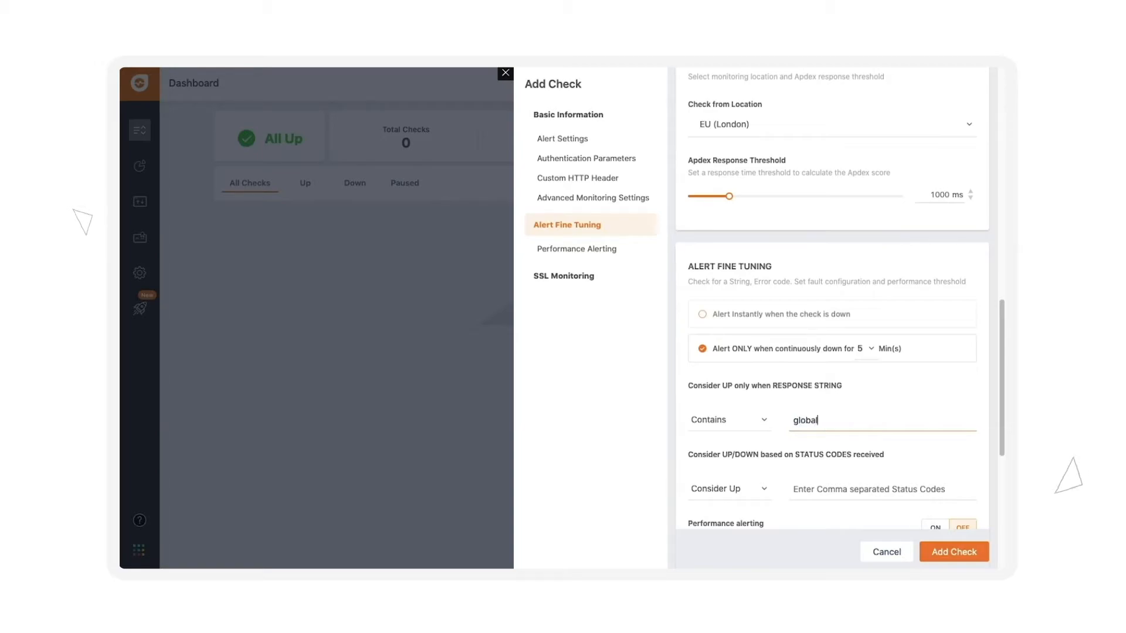
mouse_move(813, 423)
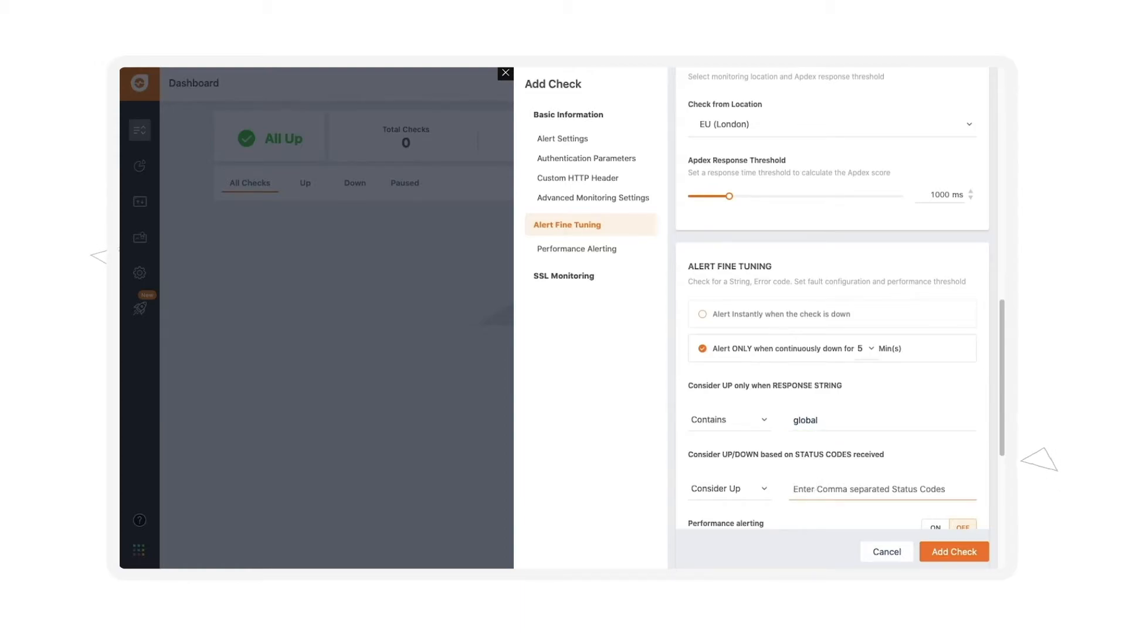
text(203)
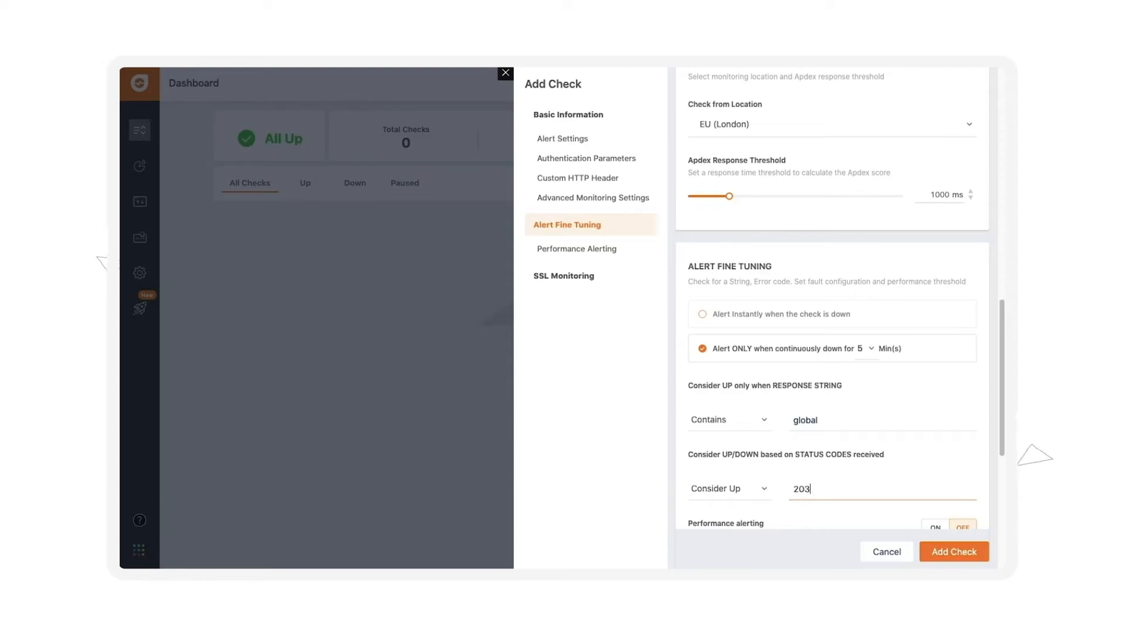
text(200)
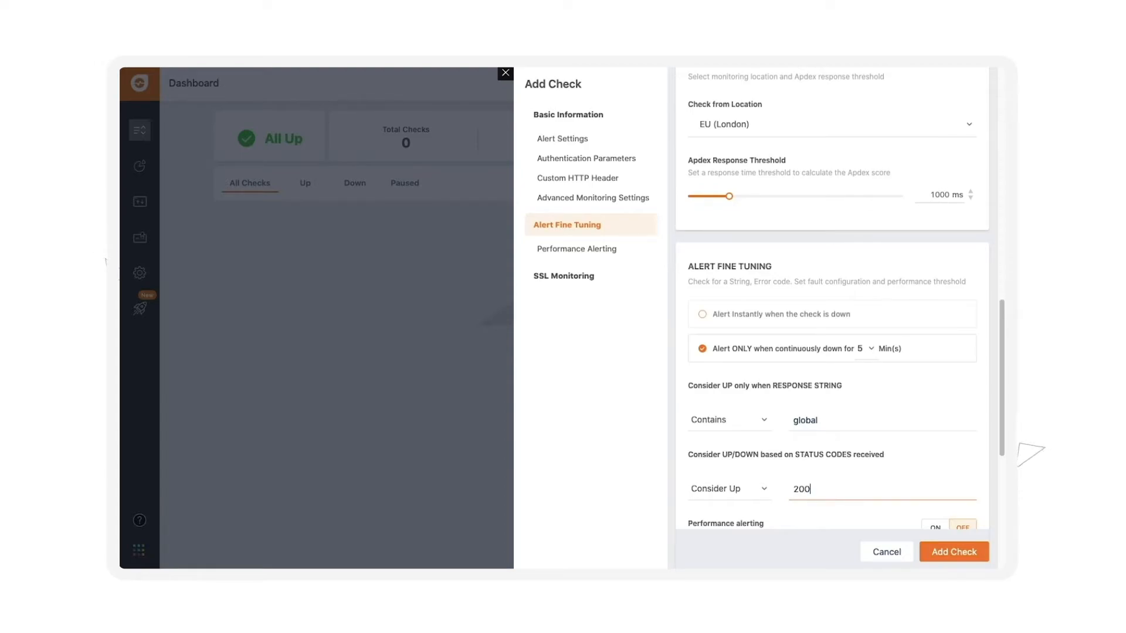
text(,403)
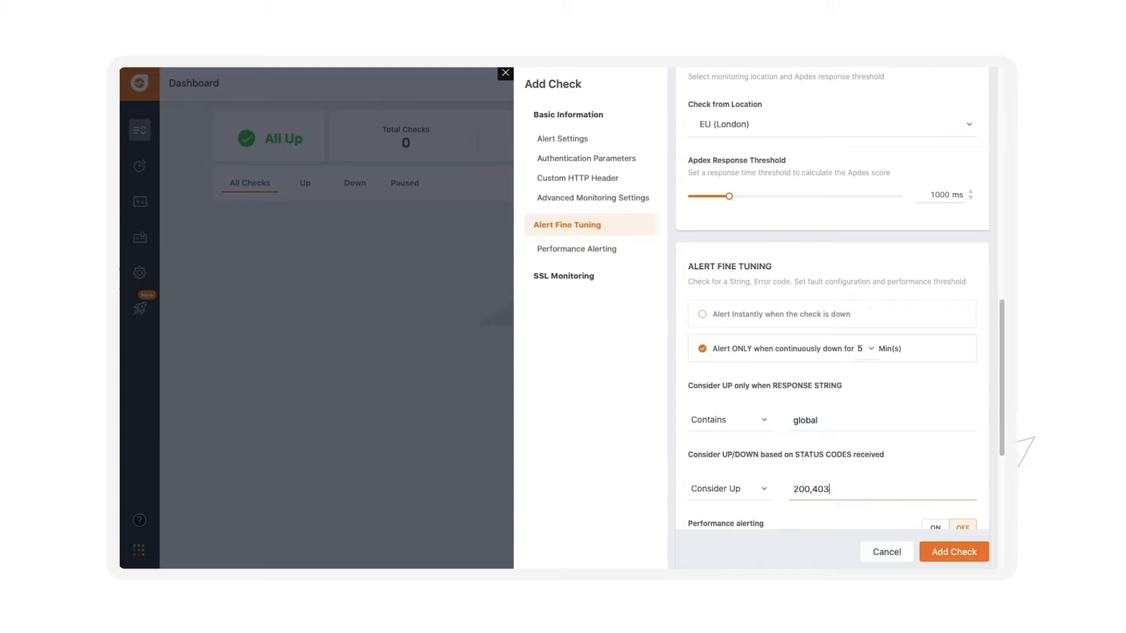
- Turn performance alerting on at a 3432 ms threshold for continuously degraded responses and save the check
scroll(down, 3)
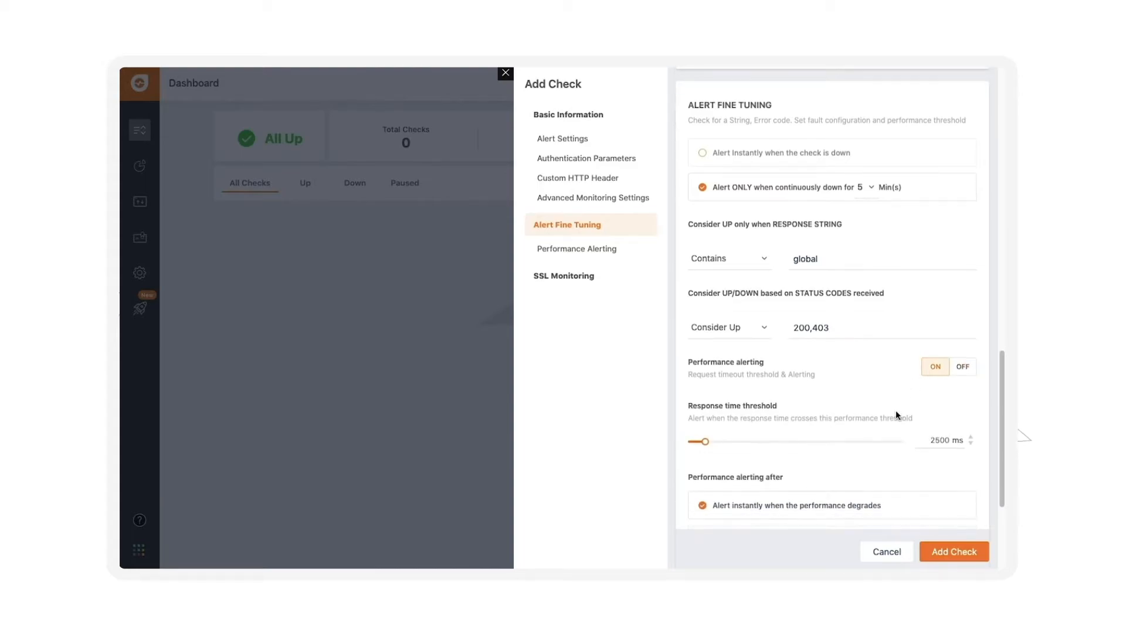
drag(700, 442, 711, 365)
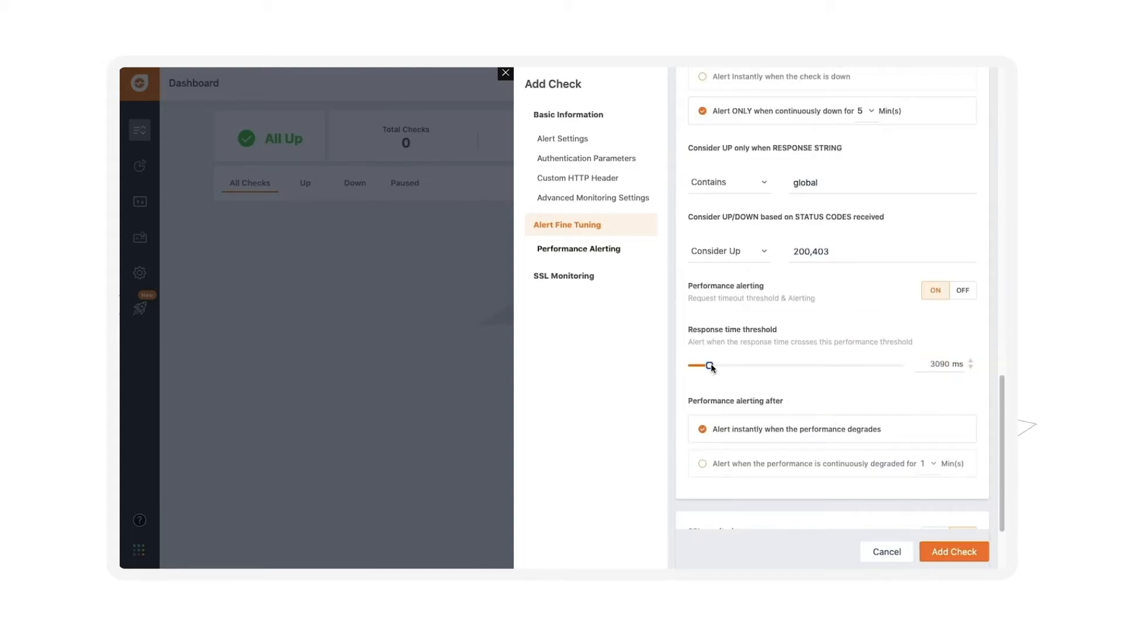
drag(710, 365, 714, 364)
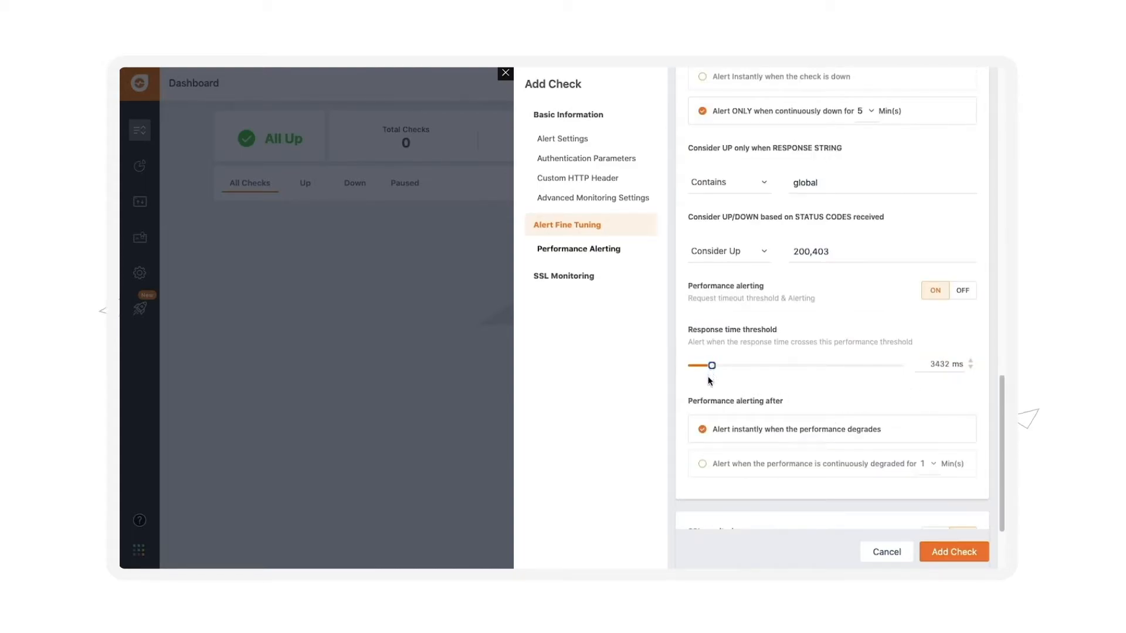
click(701, 463)
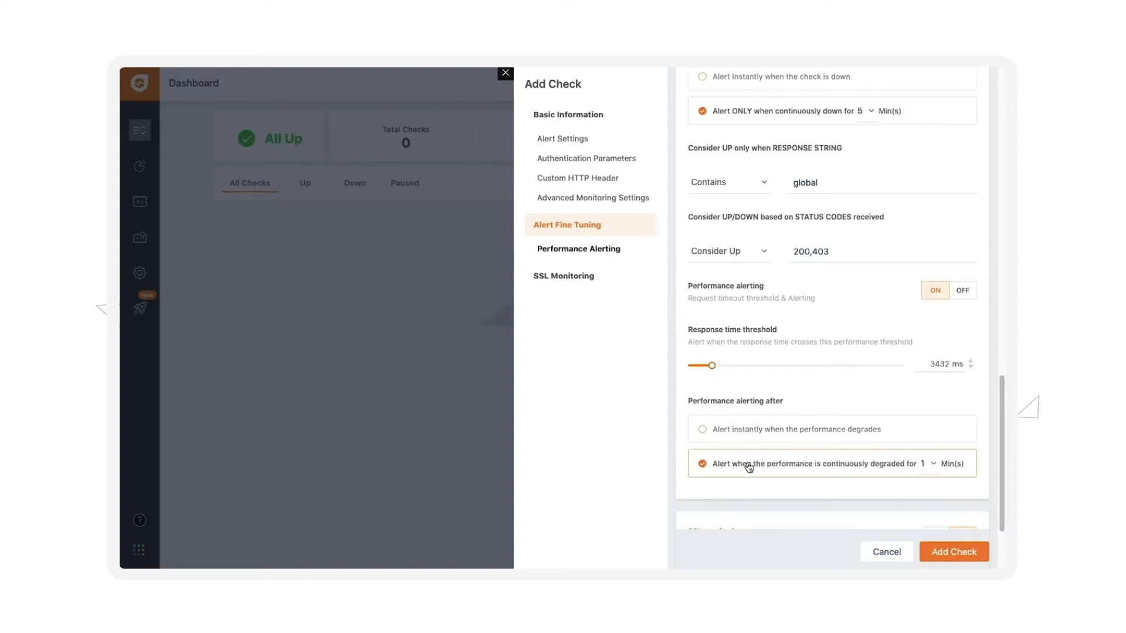
click(933, 463)
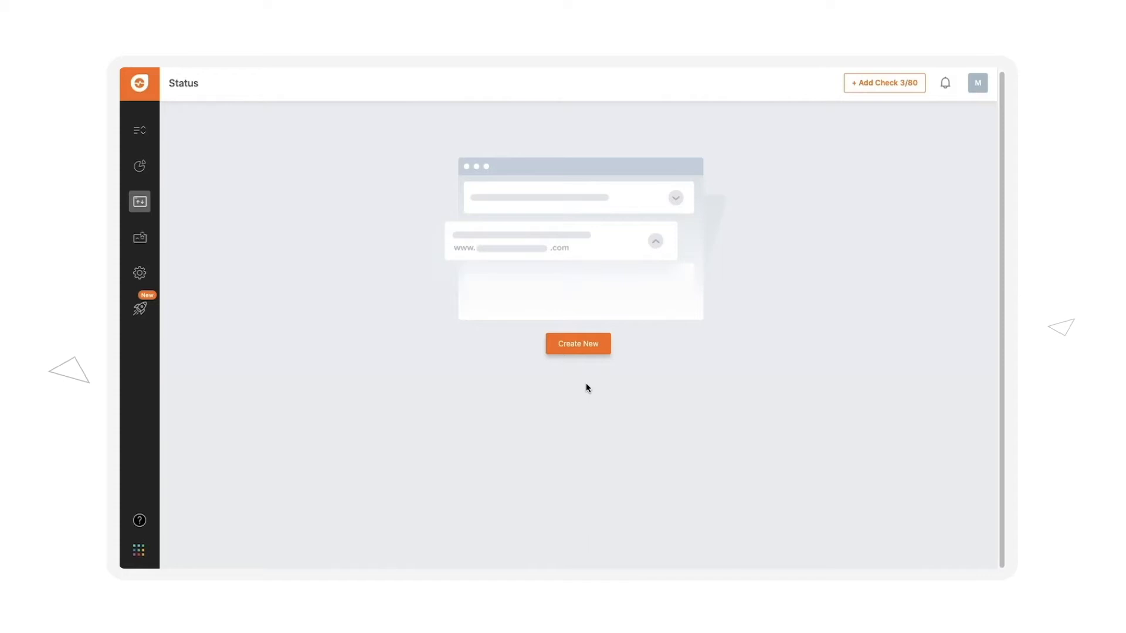
- Begin creating a new public status page from the Status section
click(577, 343)
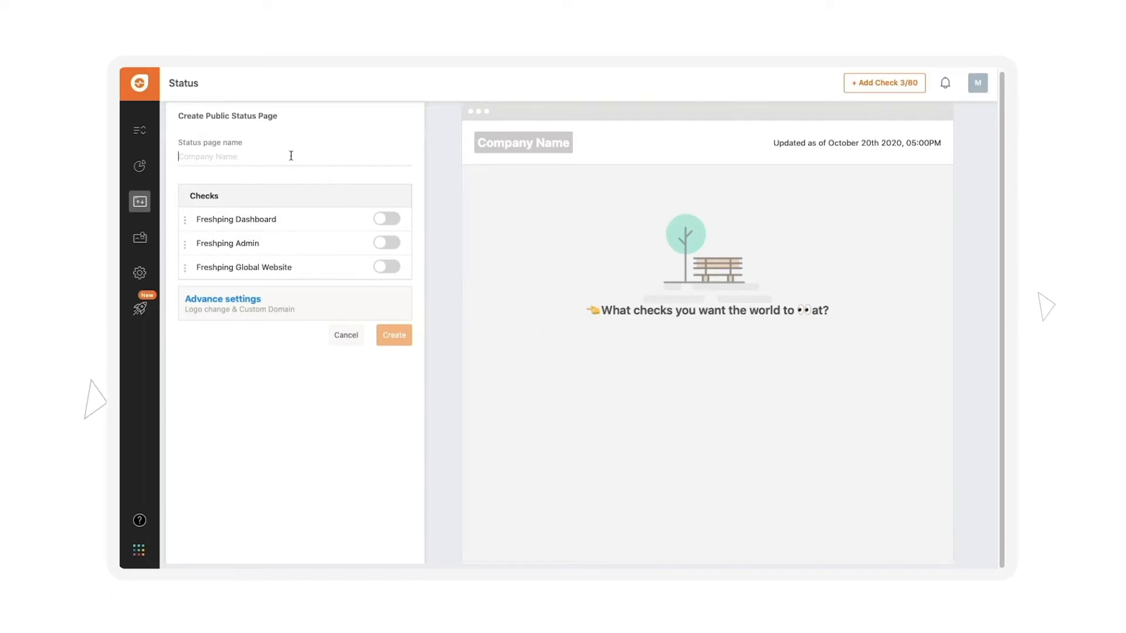
- Name the page Freshping Status Page and include the Dashboard and Global Website checks
text(Freshping Status Page)
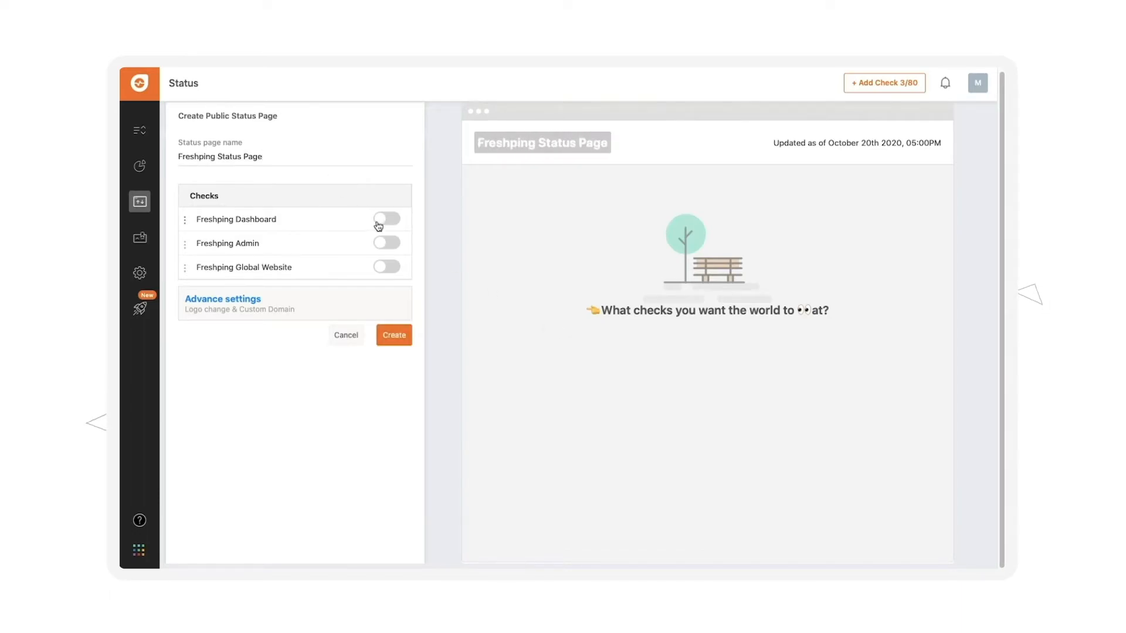
click(386, 219)
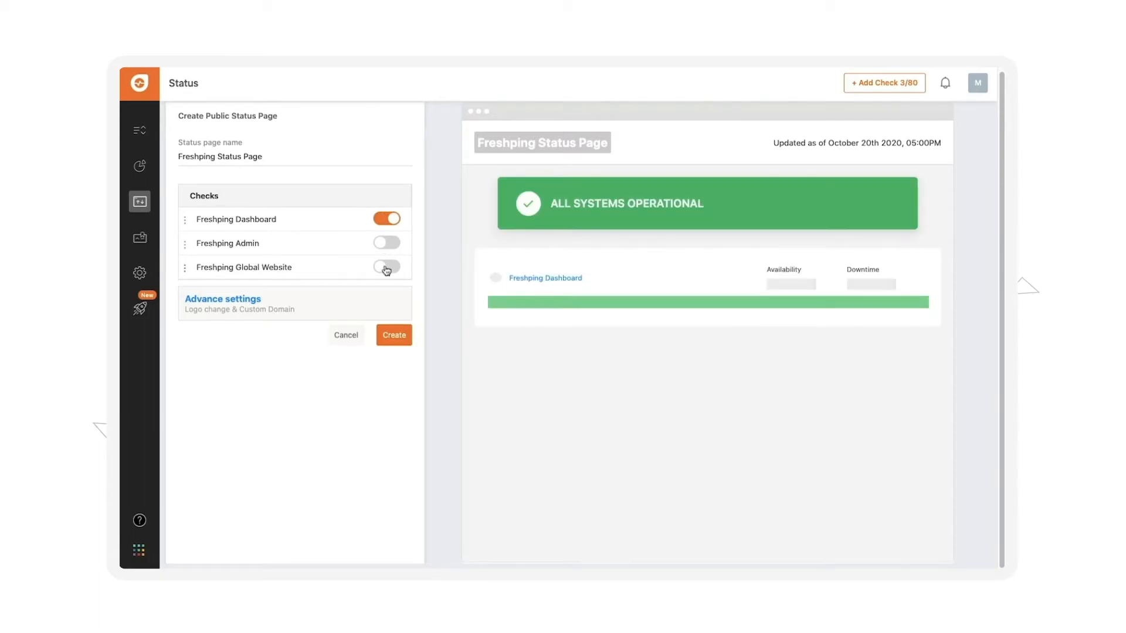
click(386, 267)
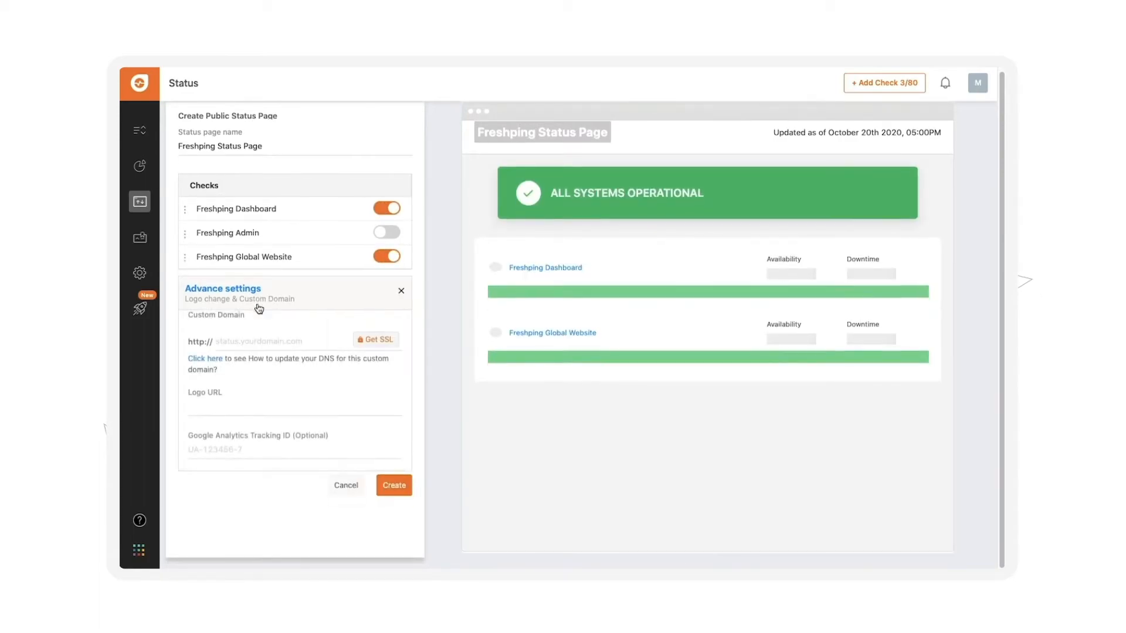
- Set custom domain publicstat.freshping.io and the Freshping logo URL, then create the page
text(publicstat.freshping.io)
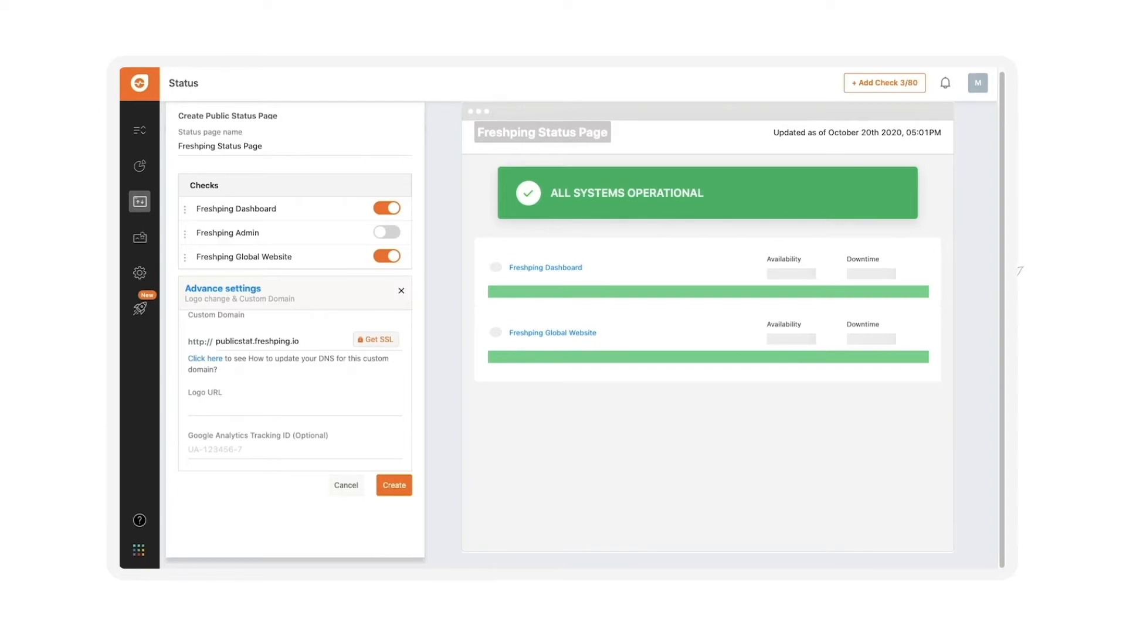
text(png?w=0.2&s=60c326a6d6e7d1e786a85c8a674293af)
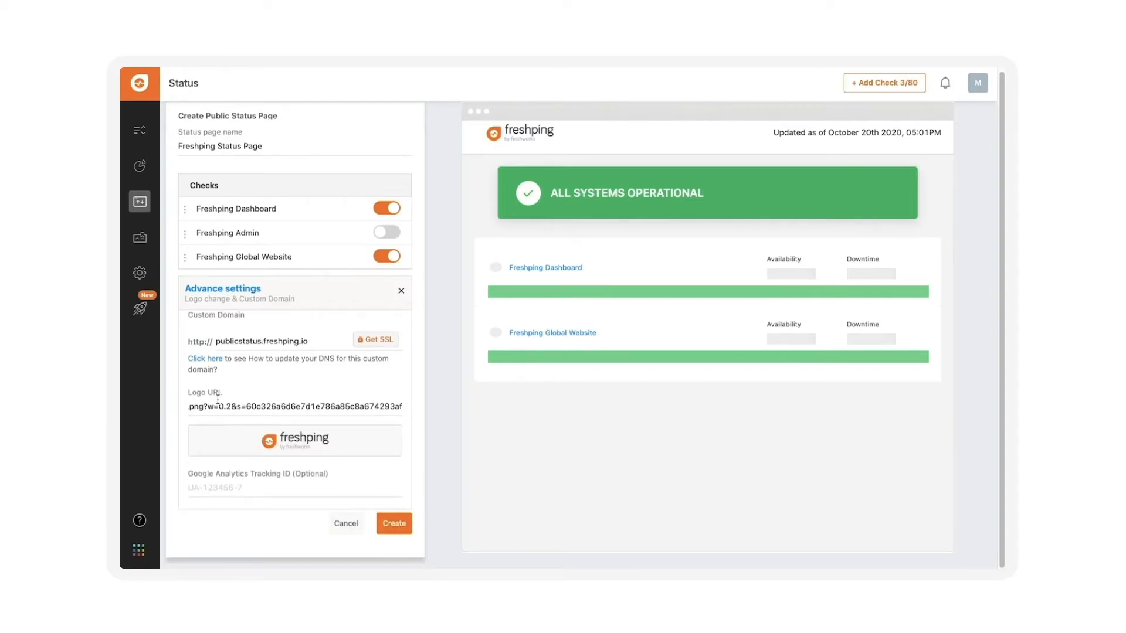
click(393, 523)
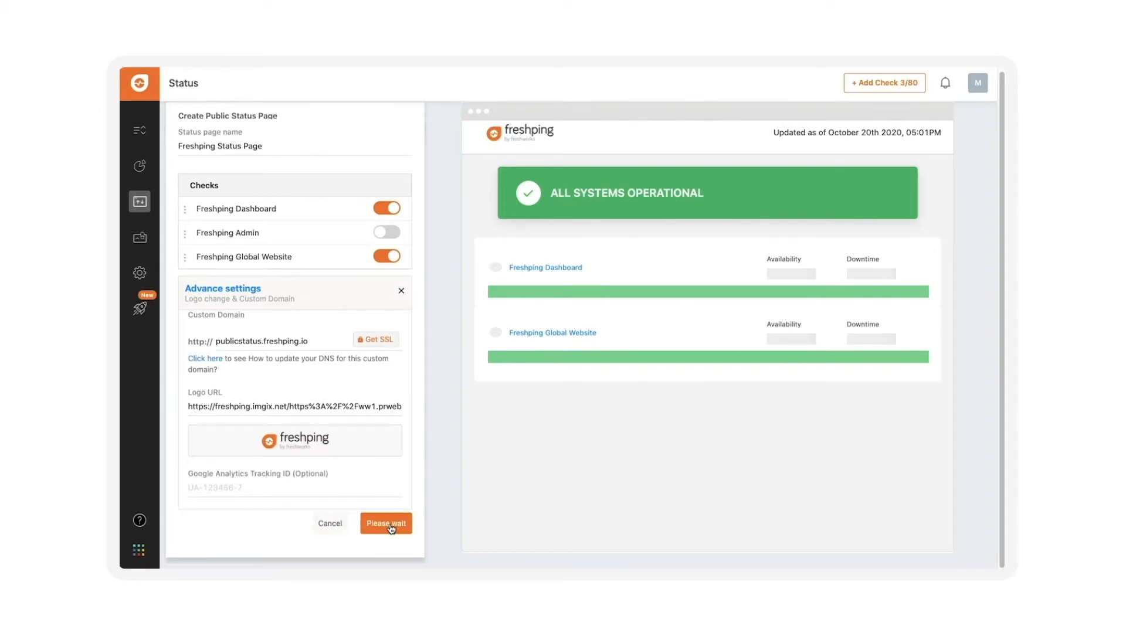
click(386, 523)
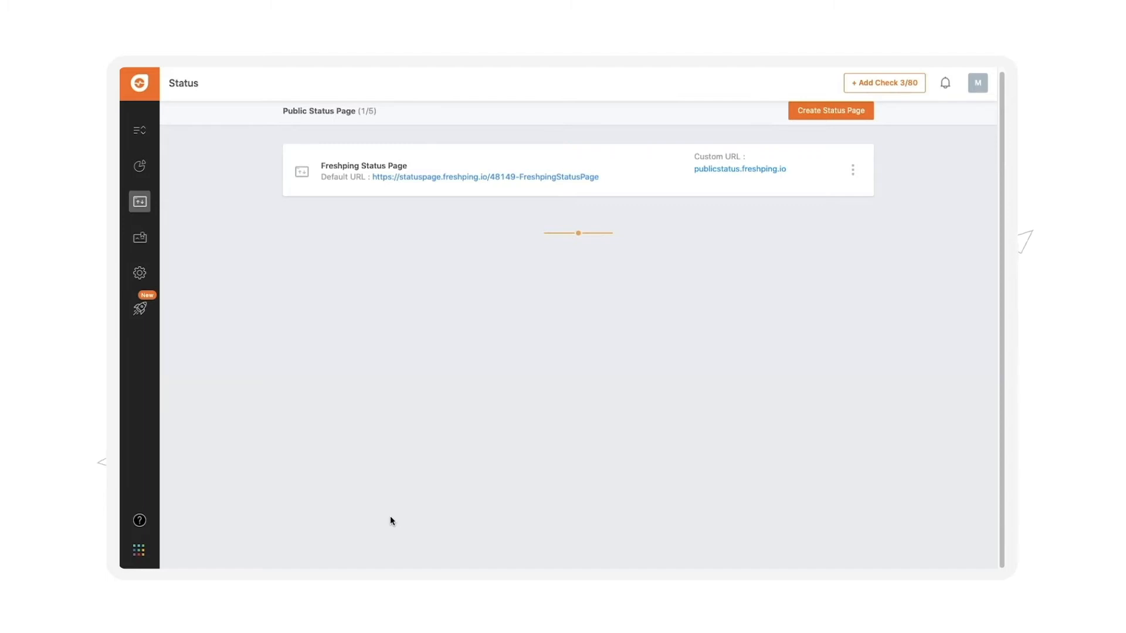
mouse_move(388, 511)
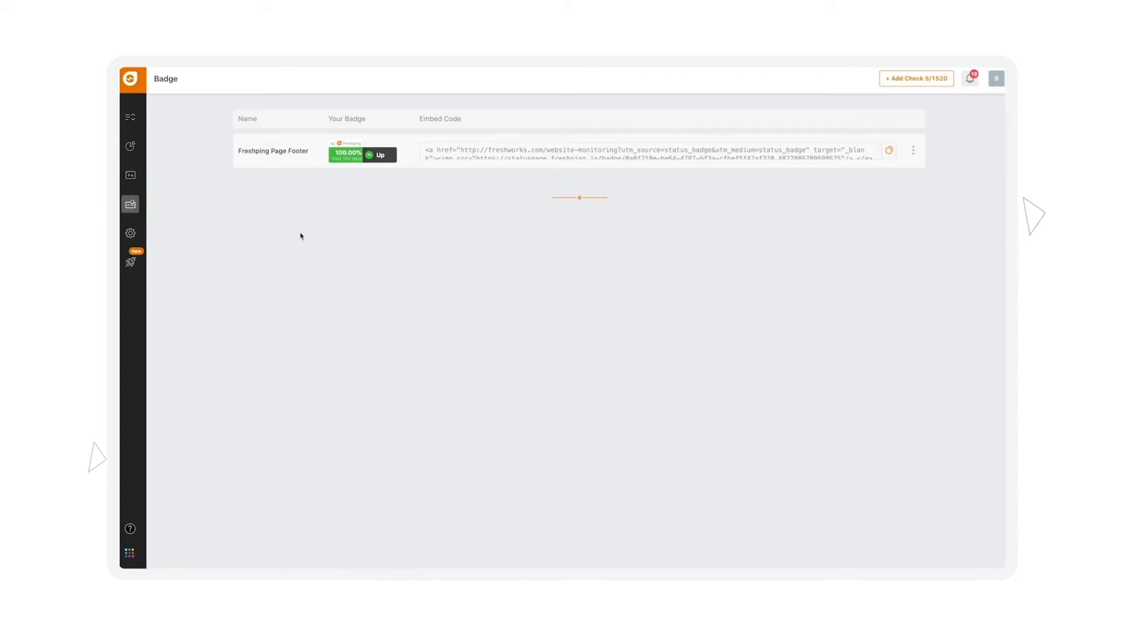
mouse_move(667, 201)
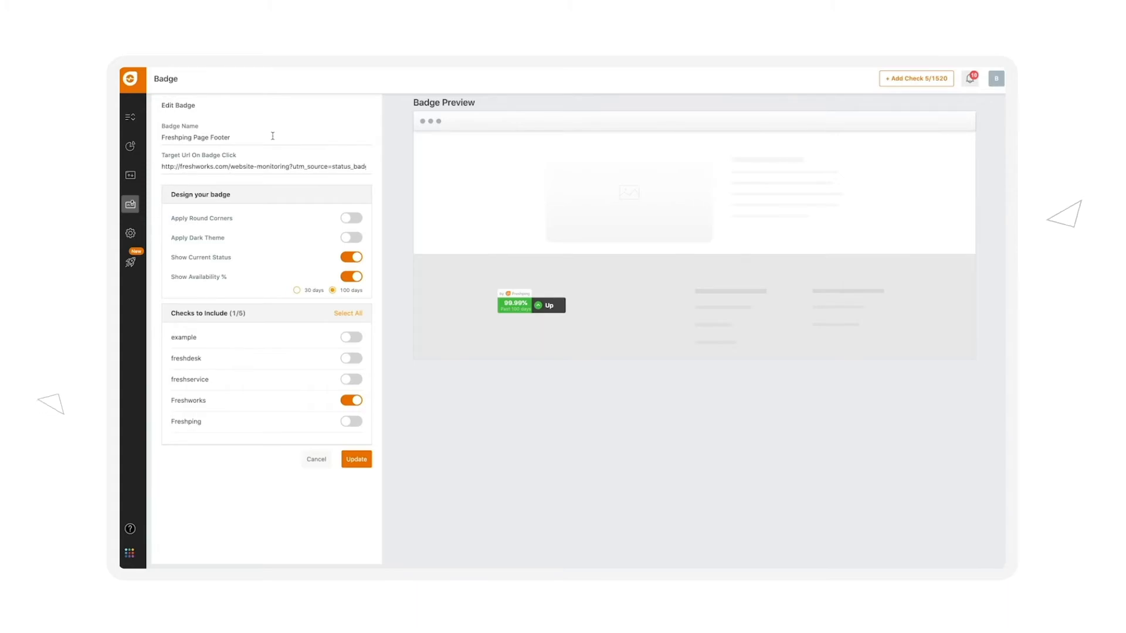
- Rename the badge, give it round corners and 30-day availability, save it and copy its embed code
click(208, 137)
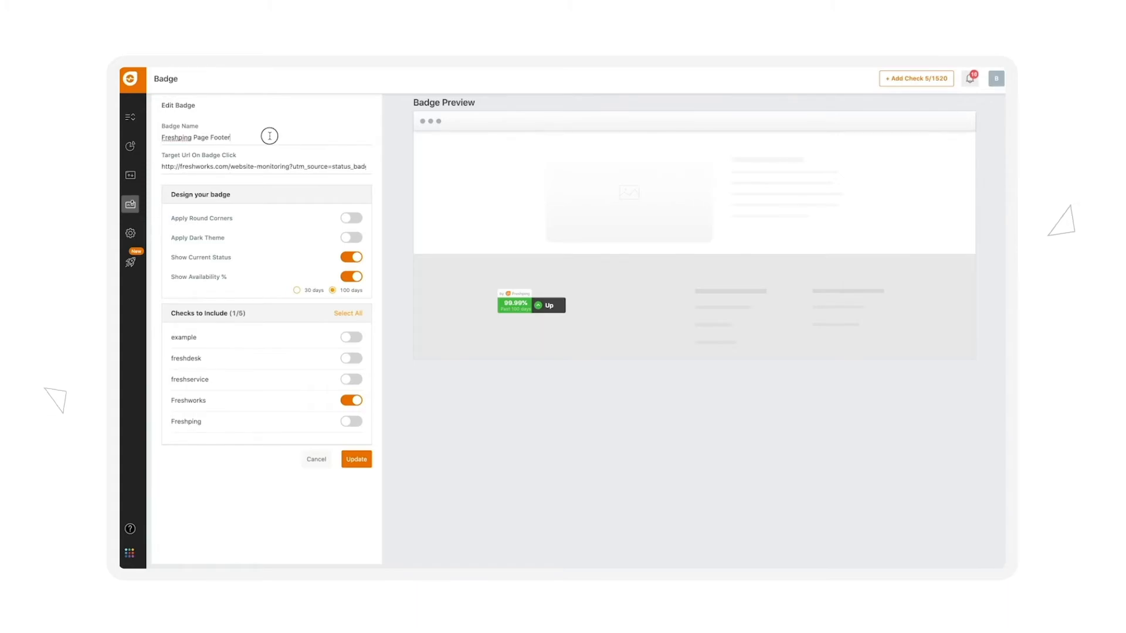
triple_click(196, 137)
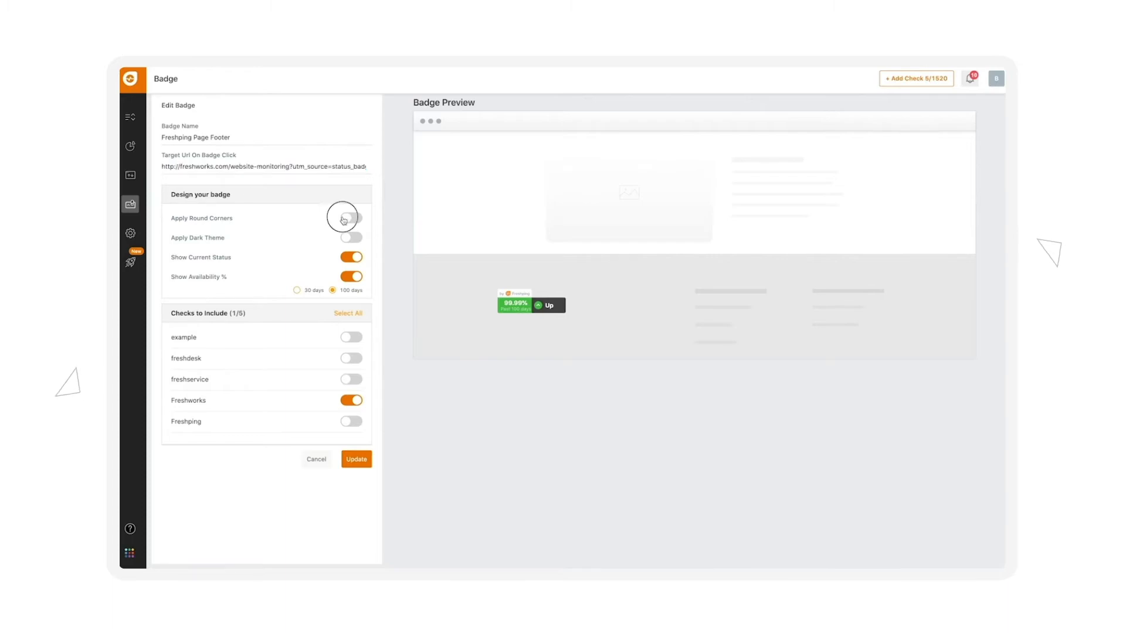
click(351, 218)
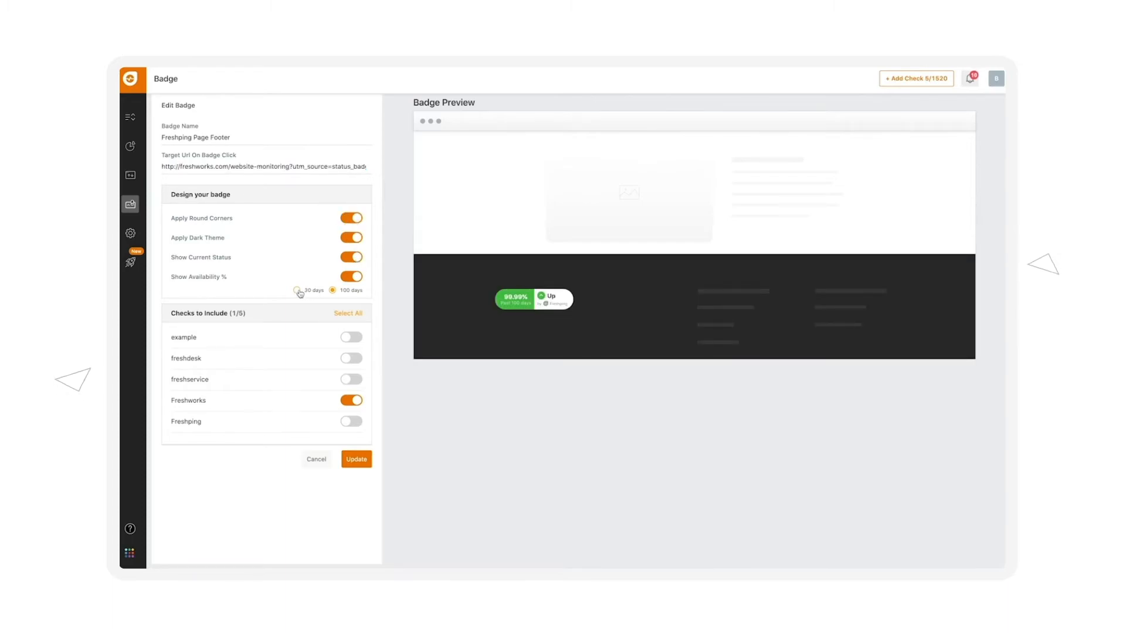
click(297, 289)
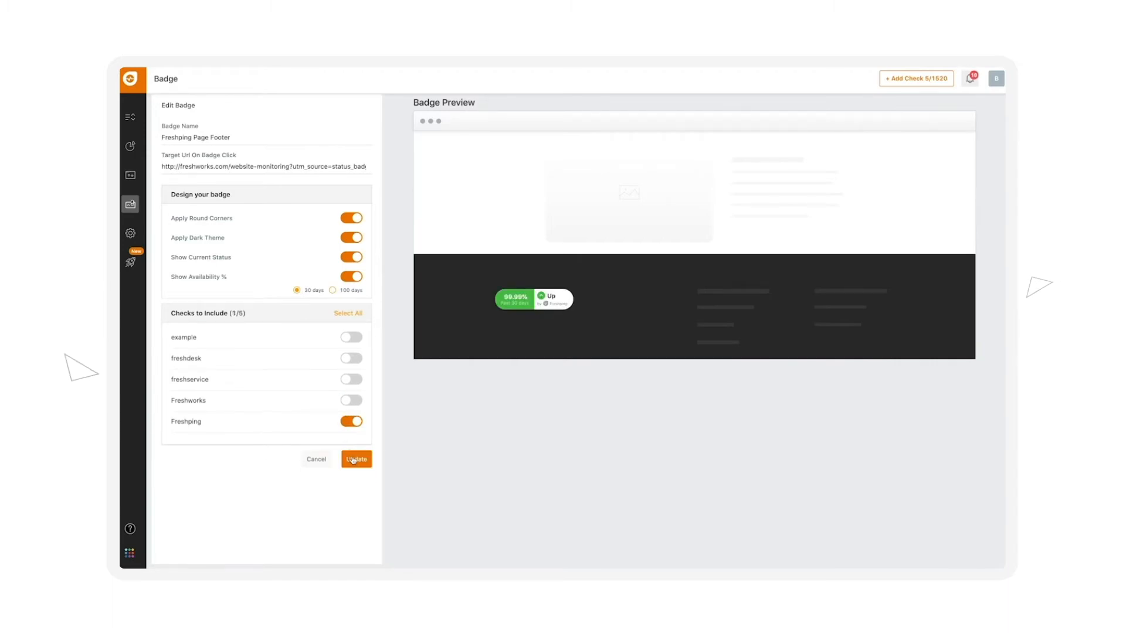
click(355, 459)
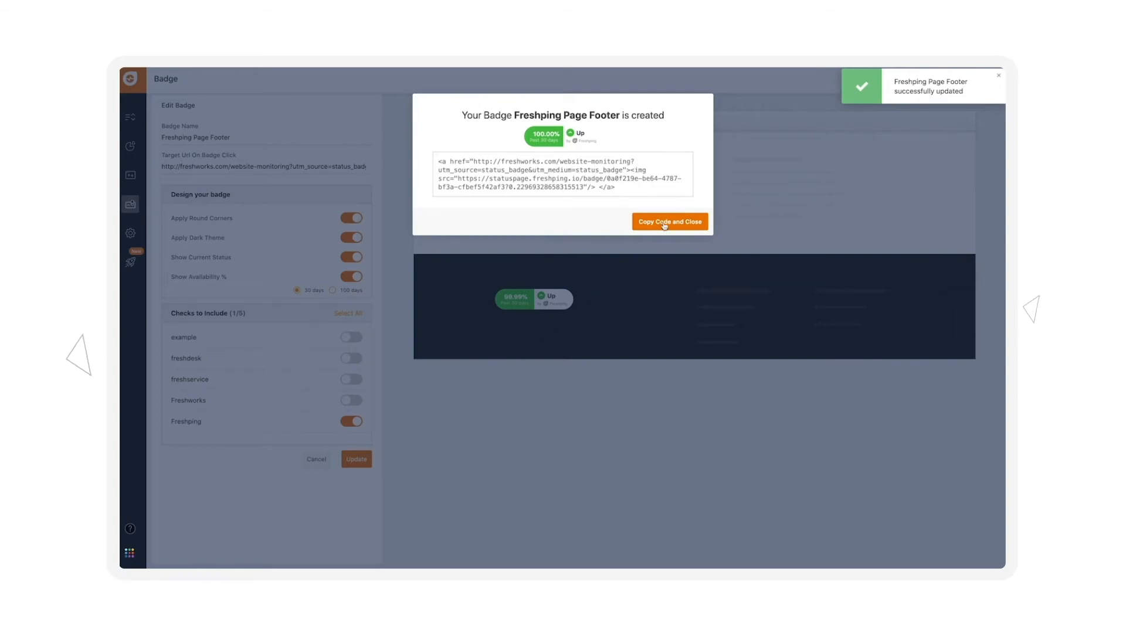
click(668, 222)
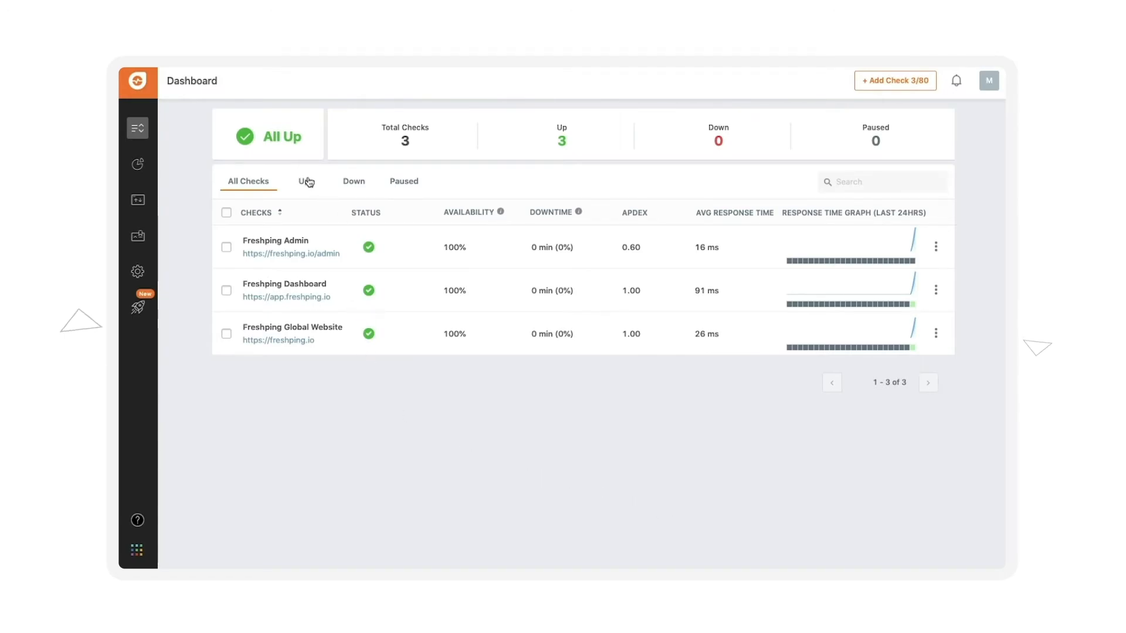
- Filter dashboard checks by Up, Down and All, then view the Freshping Admin check's actions
click(302, 180)
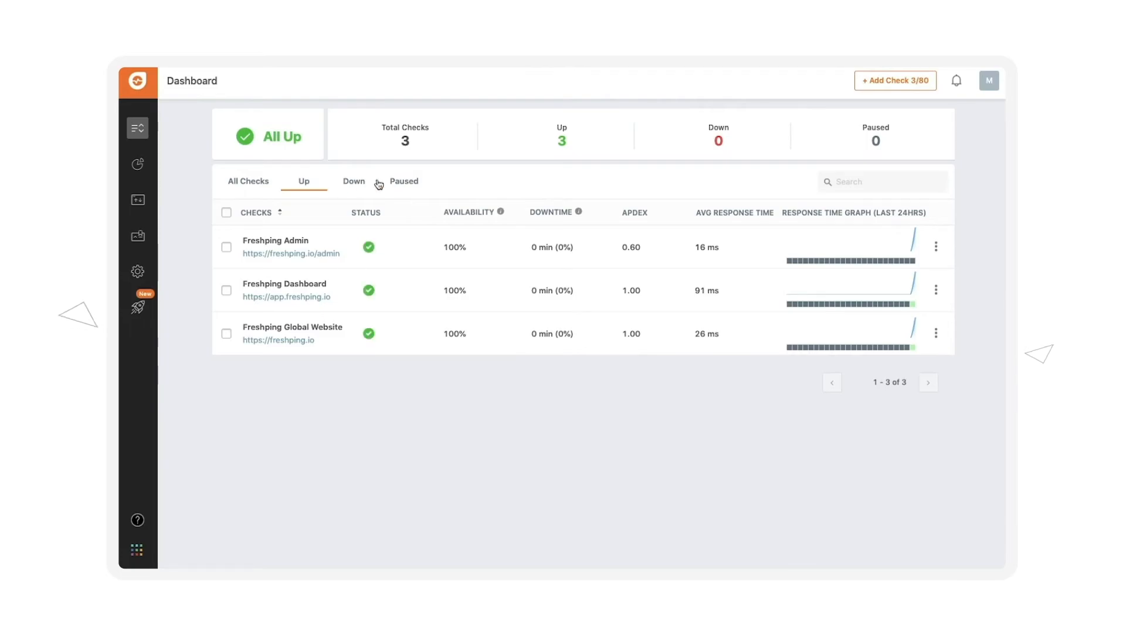
click(353, 181)
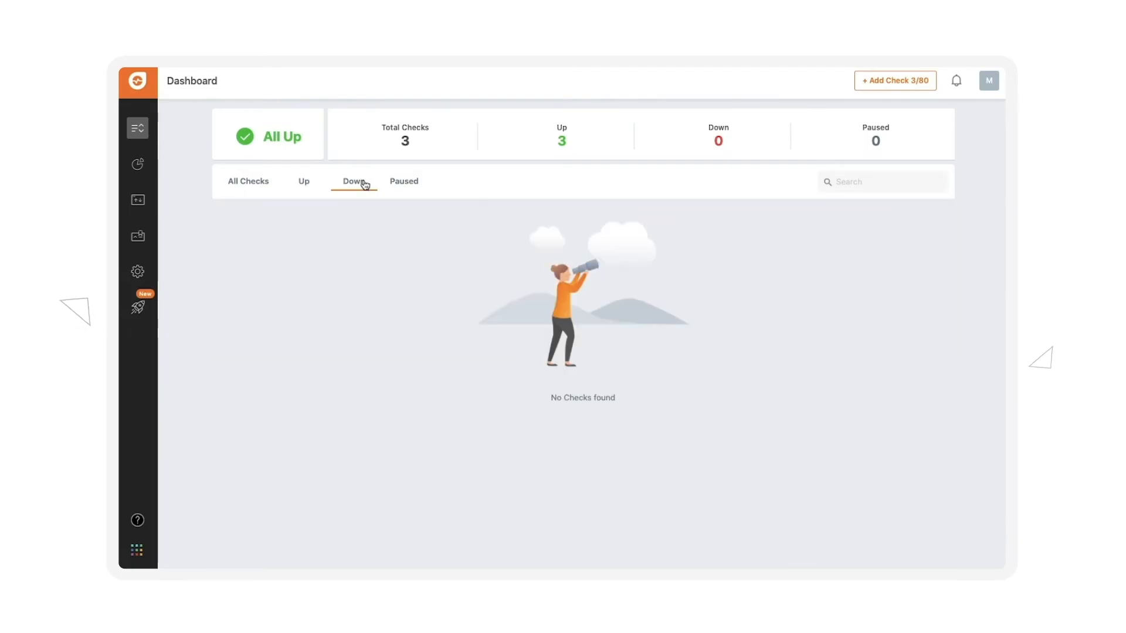
click(247, 181)
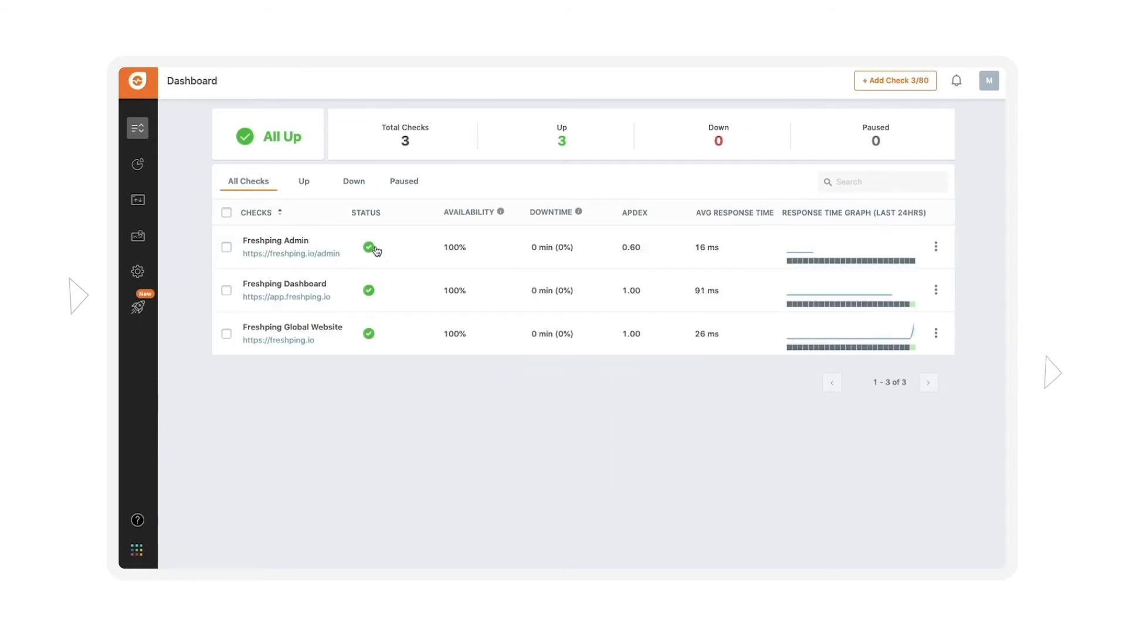
click(935, 247)
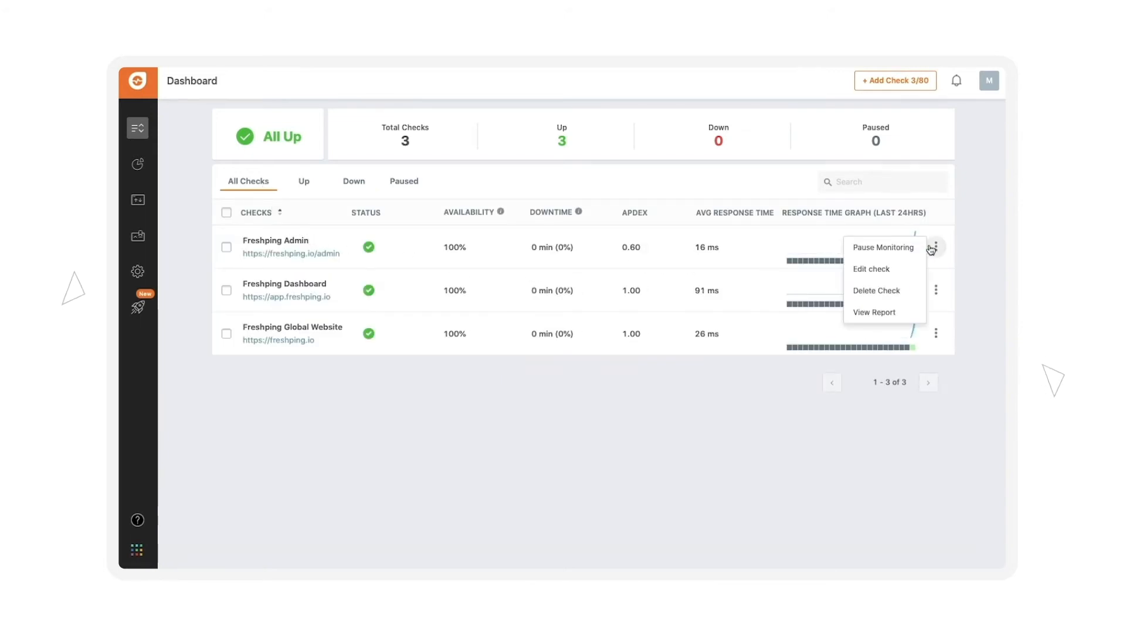
mouse_move(884, 247)
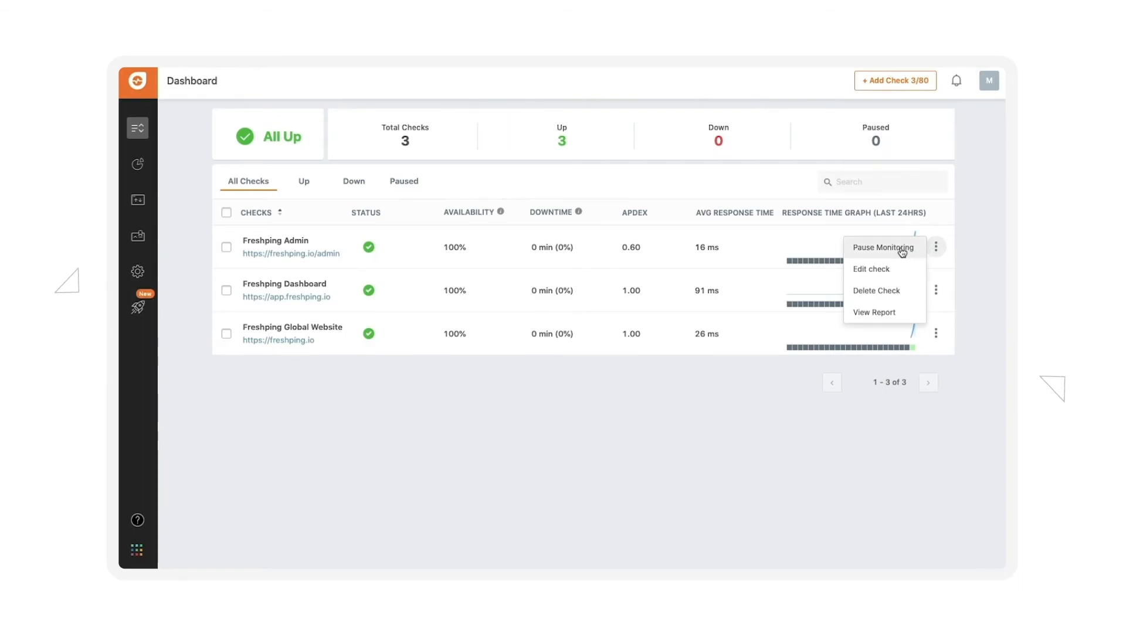
click(881, 248)
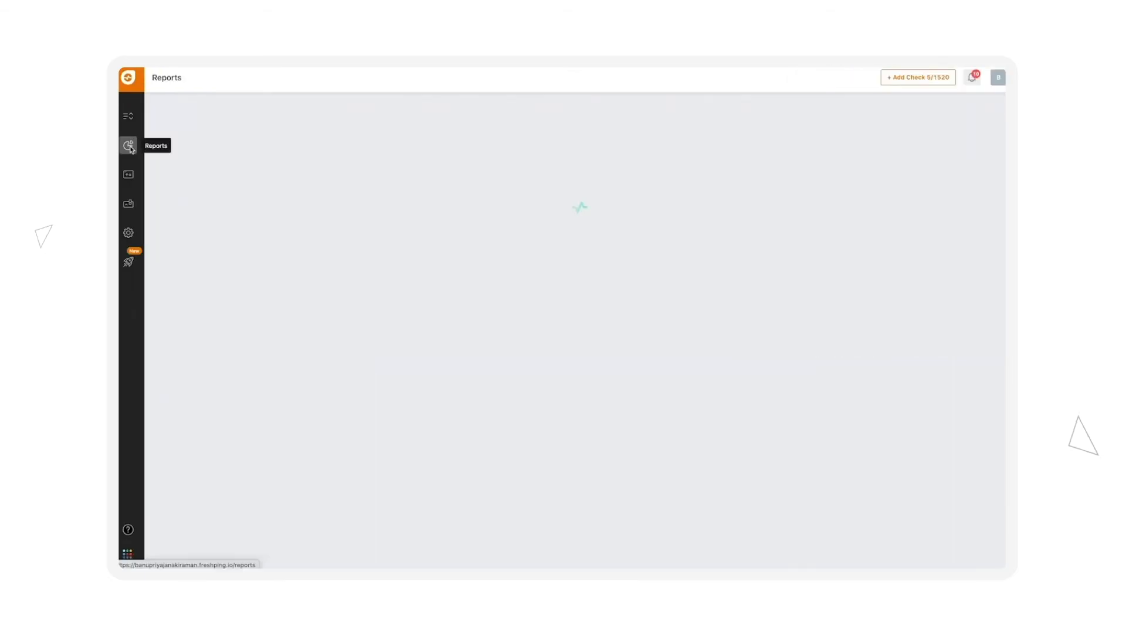
- Review the MyWebsite report's performance metrics, historical uptime and past incidents
click(128, 145)
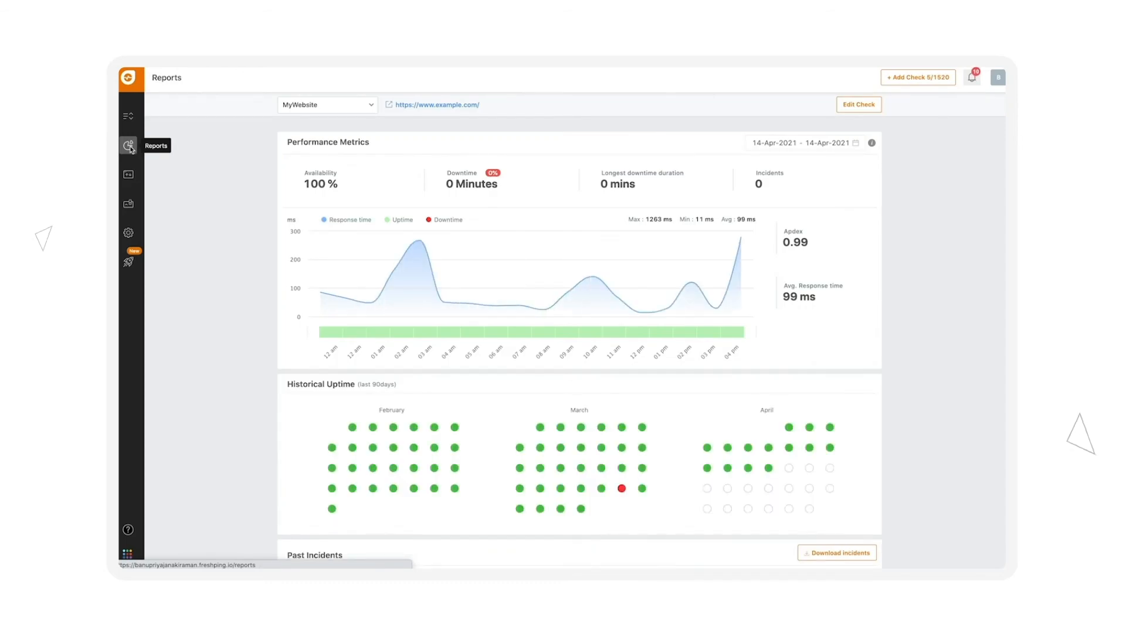
click(326, 105)
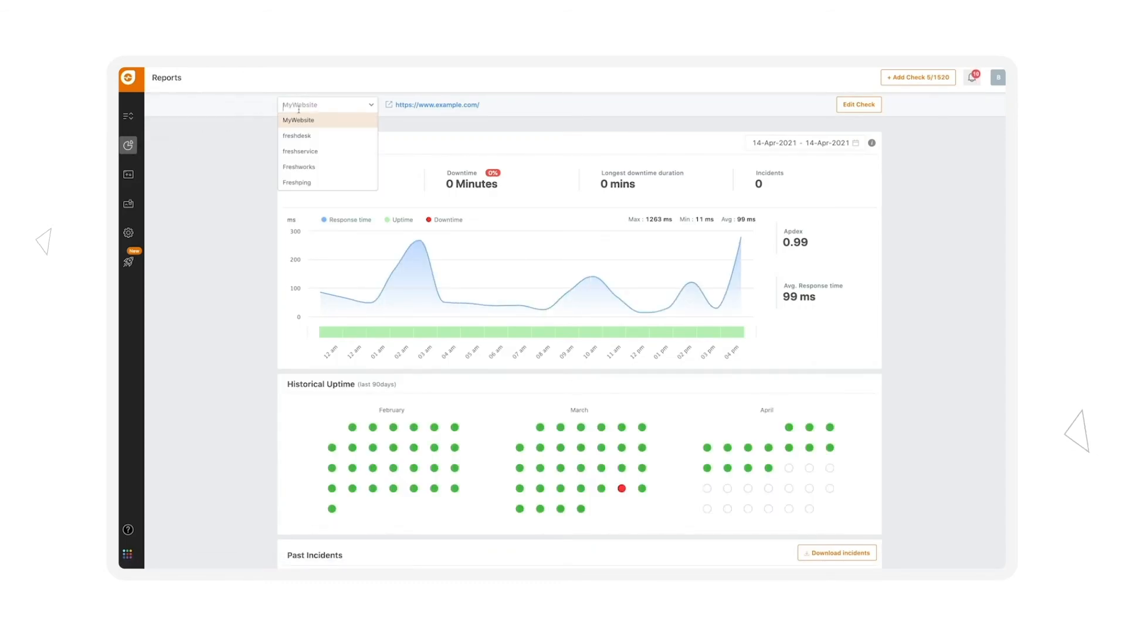
click(326, 120)
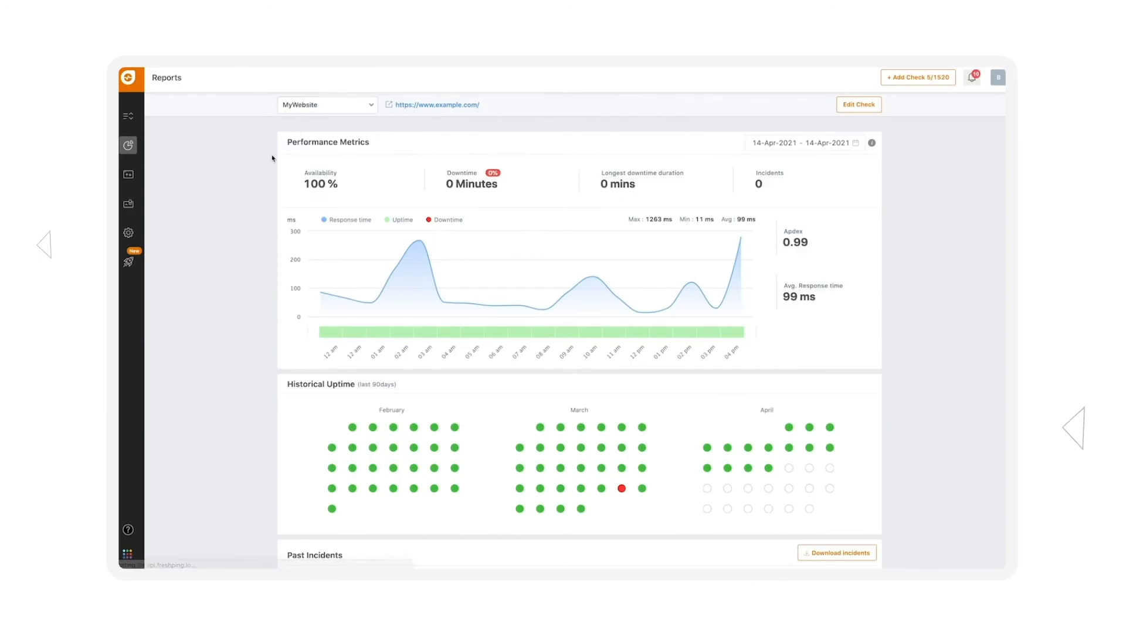
mouse_move(445, 303)
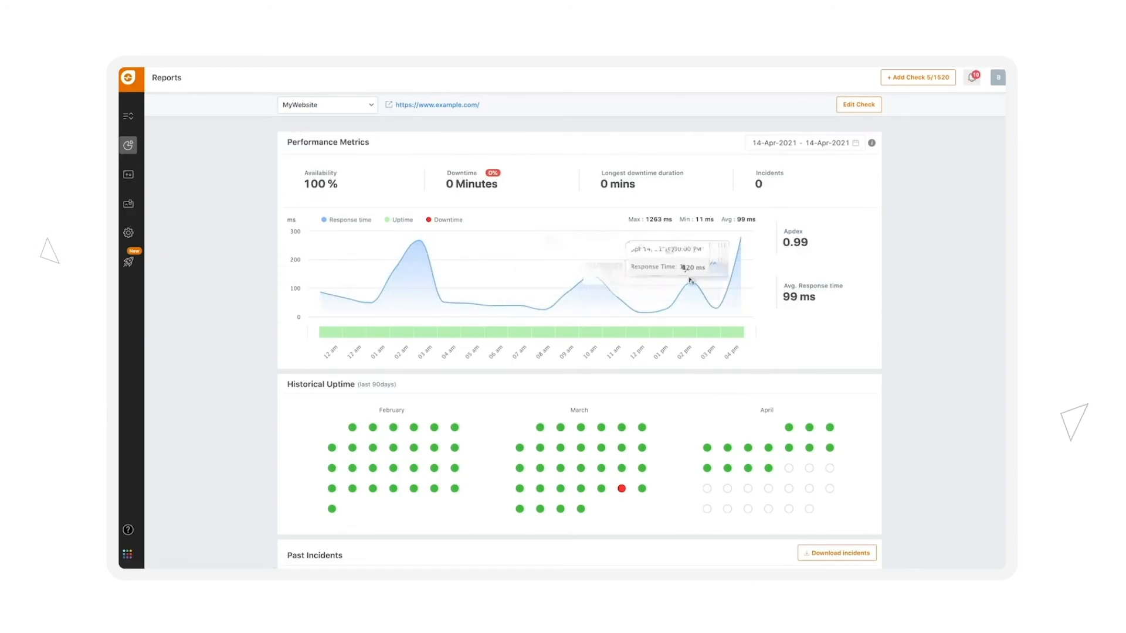
scroll(down, 3)
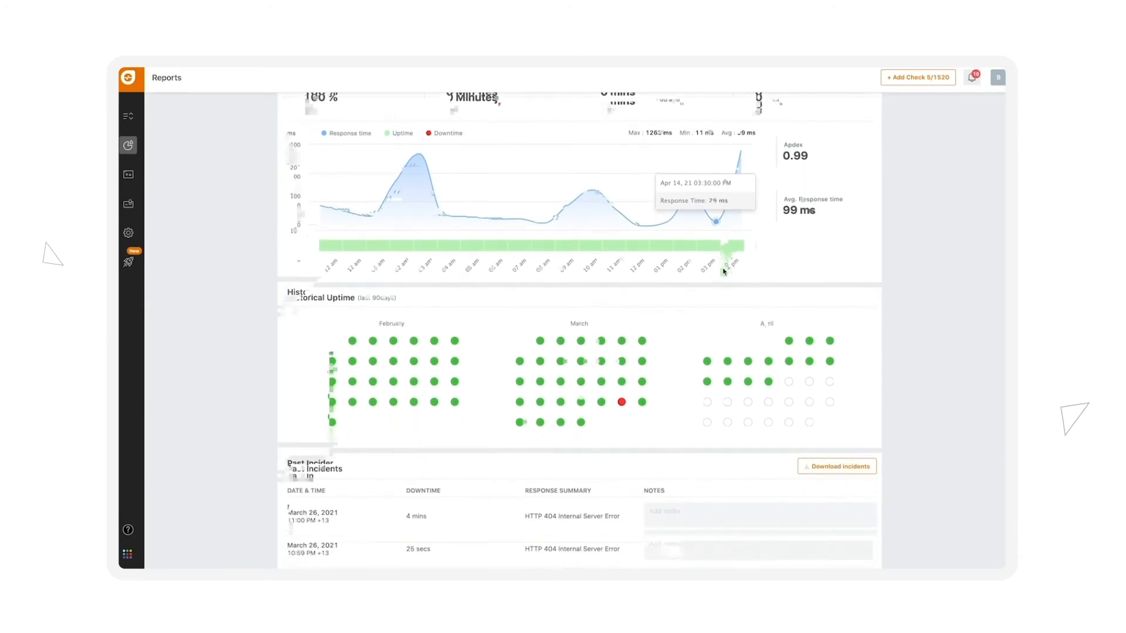
scroll(down, 3)
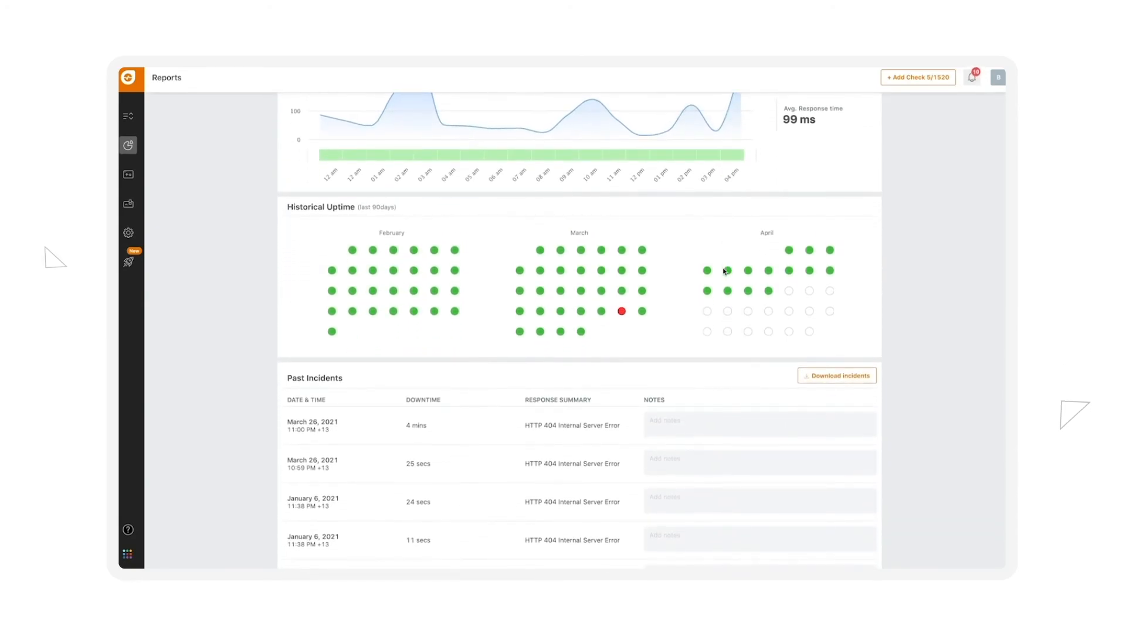
scroll(down, 3)
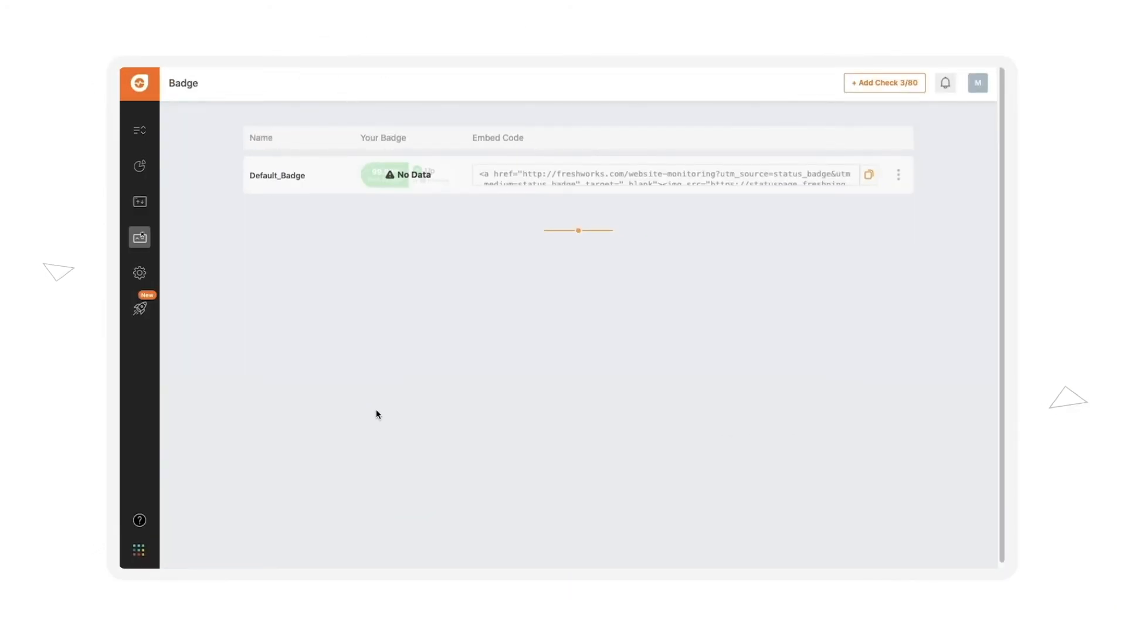
mouse_move(139, 273)
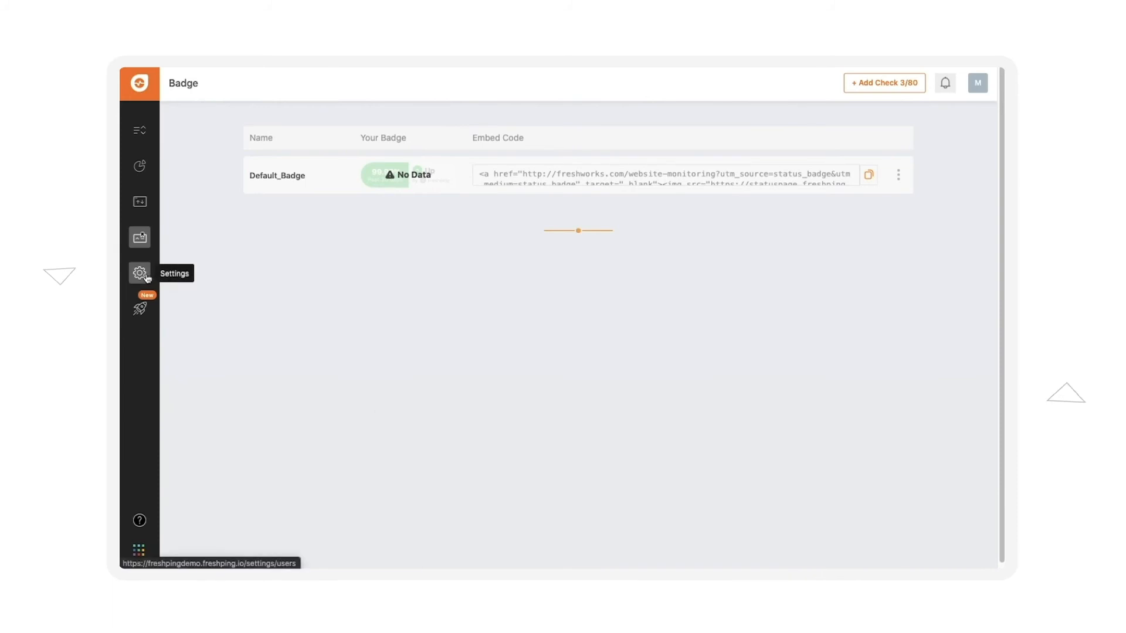
- Browse the Integrations settings through the native integrations and Zapier zap templates
click(139, 273)
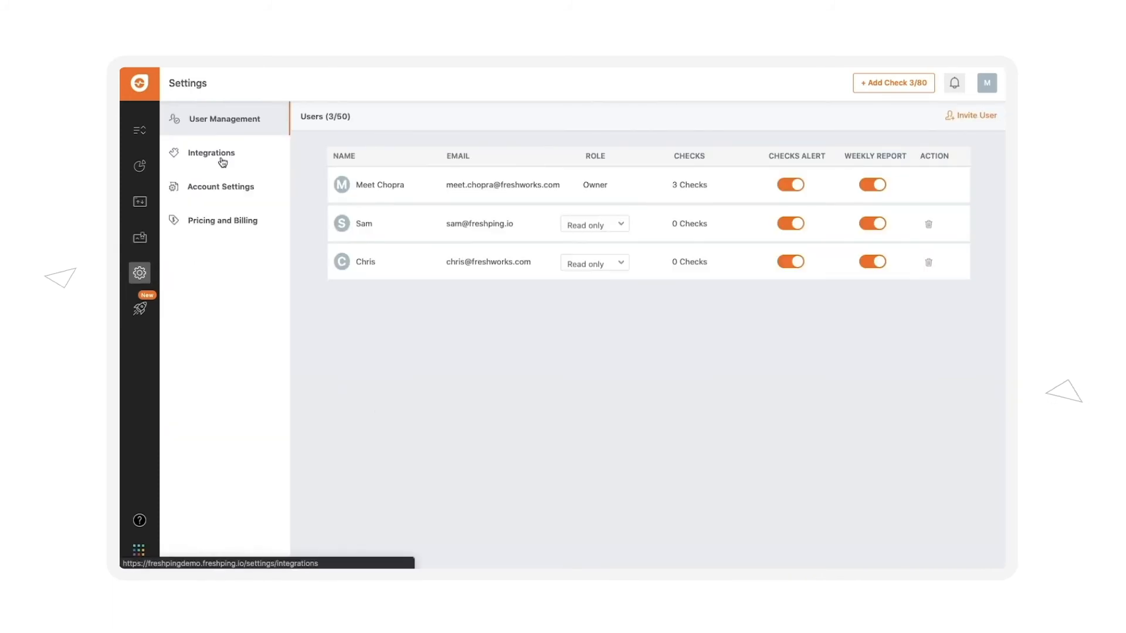
click(211, 152)
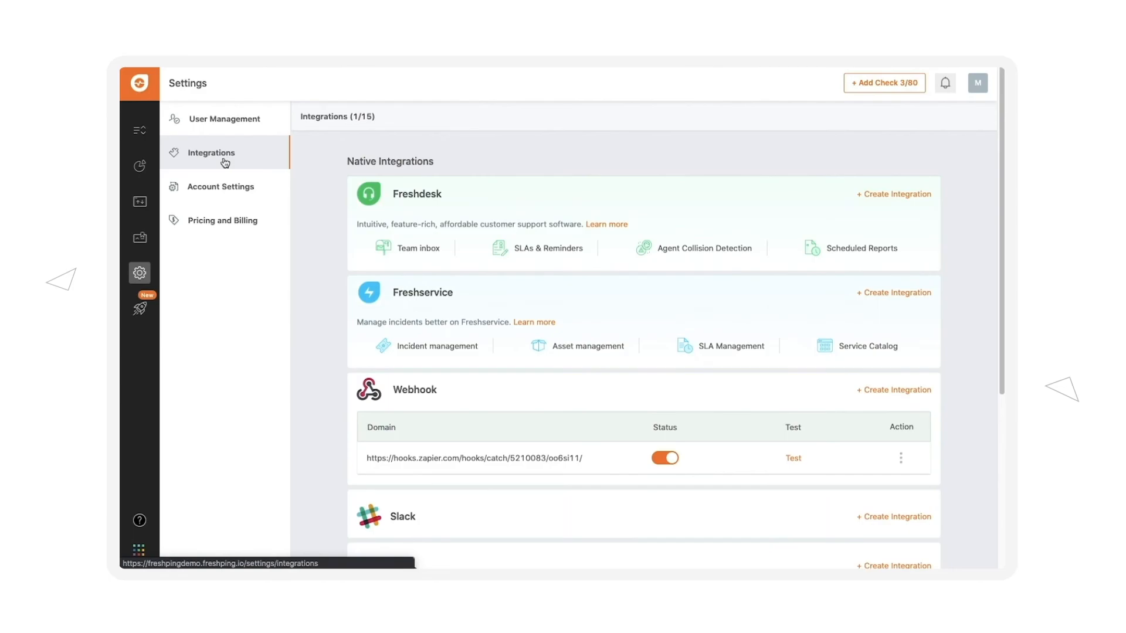
scroll(down, 3)
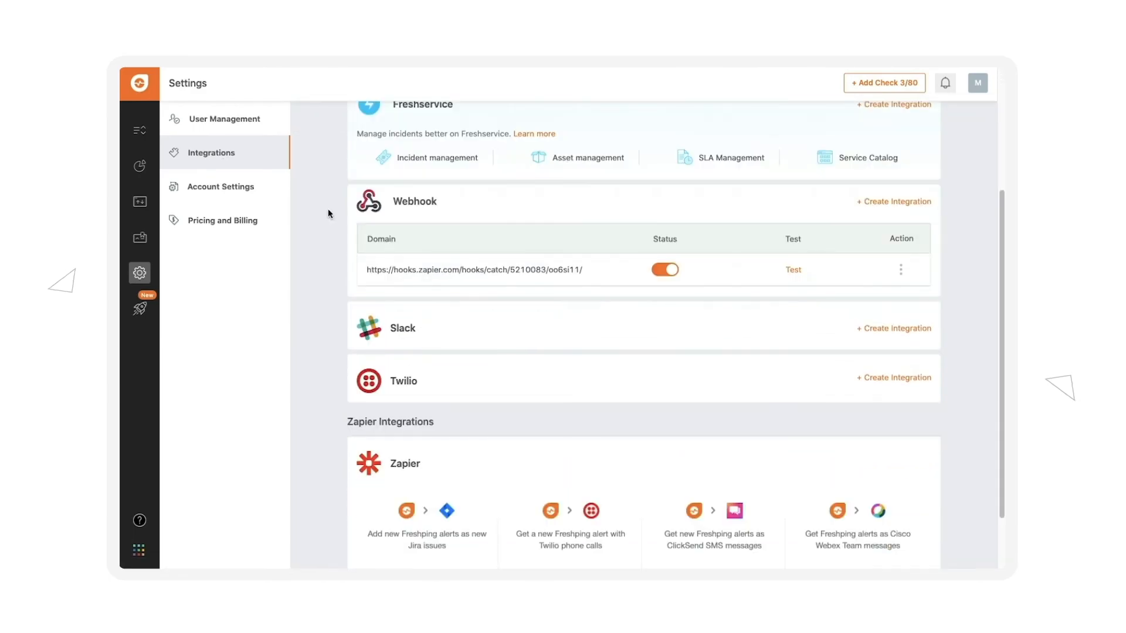
scroll(down, 3)
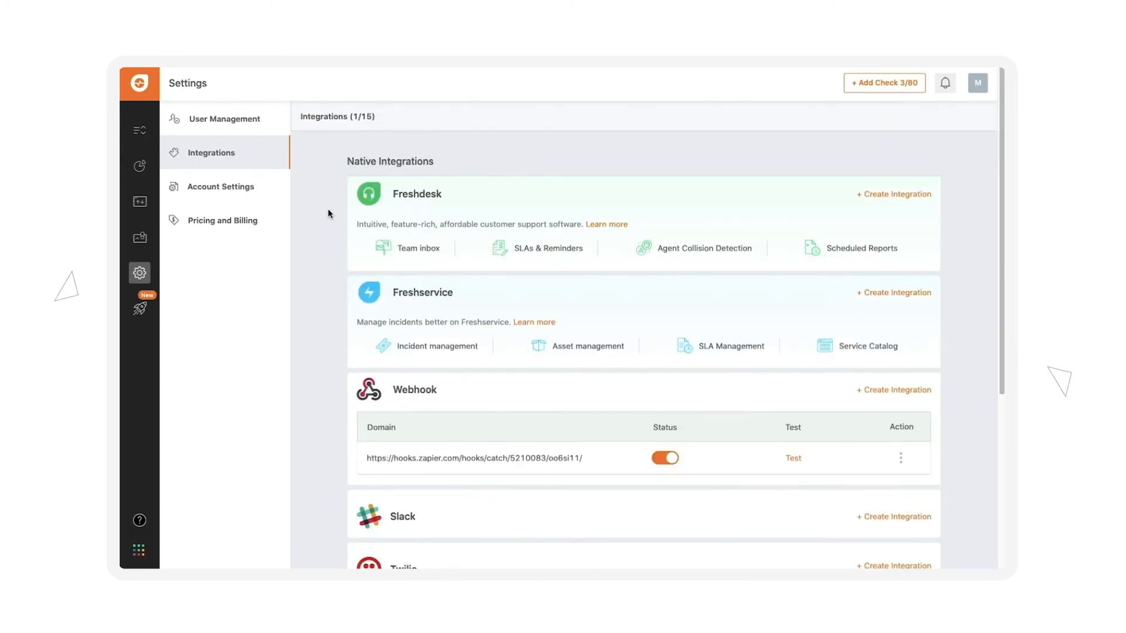
mouse_move(314, 204)
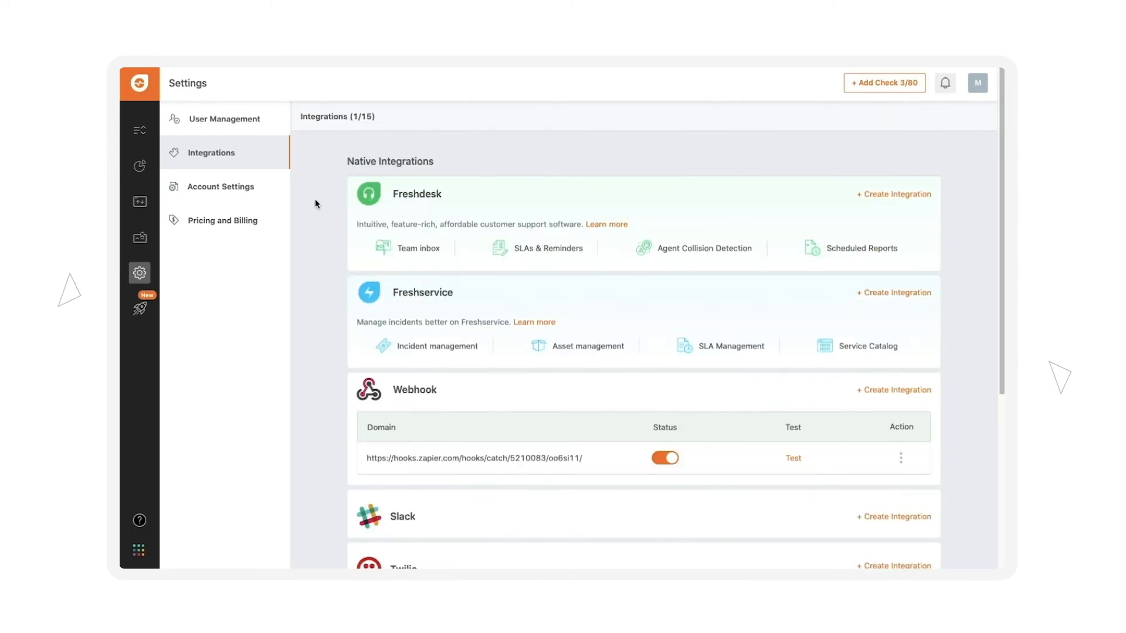
mouse_move(328, 214)
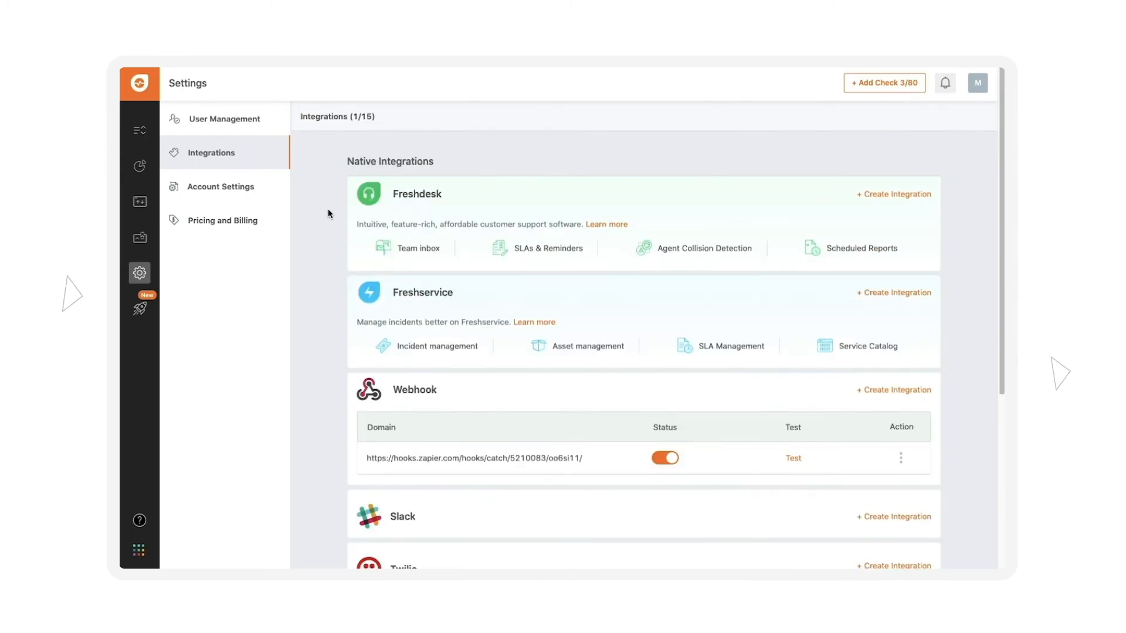
scroll(down, 3)
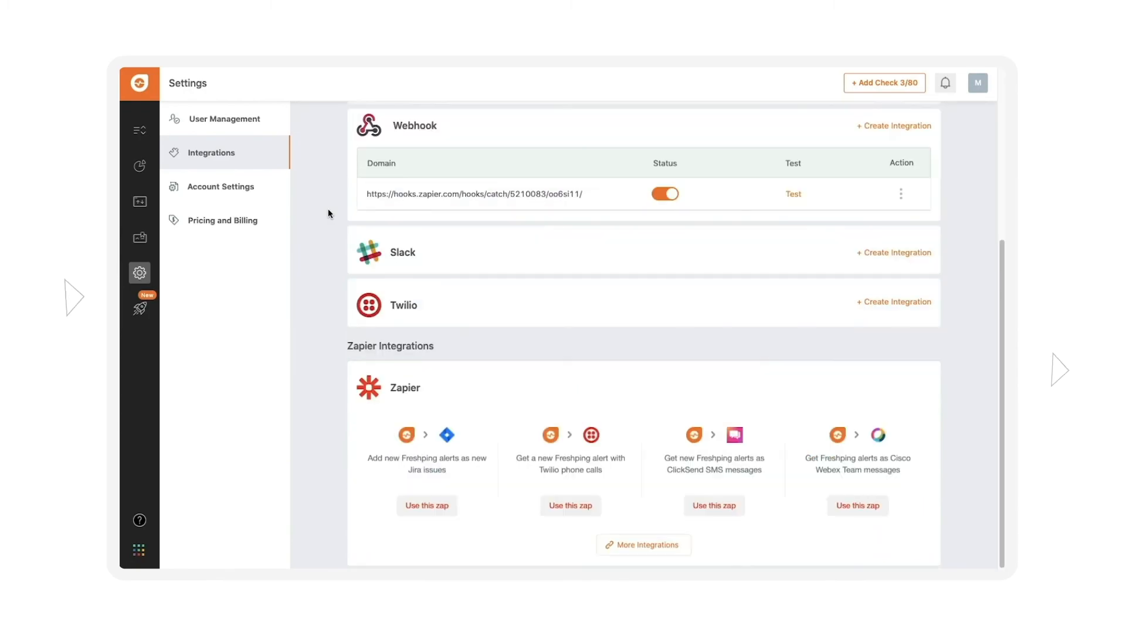